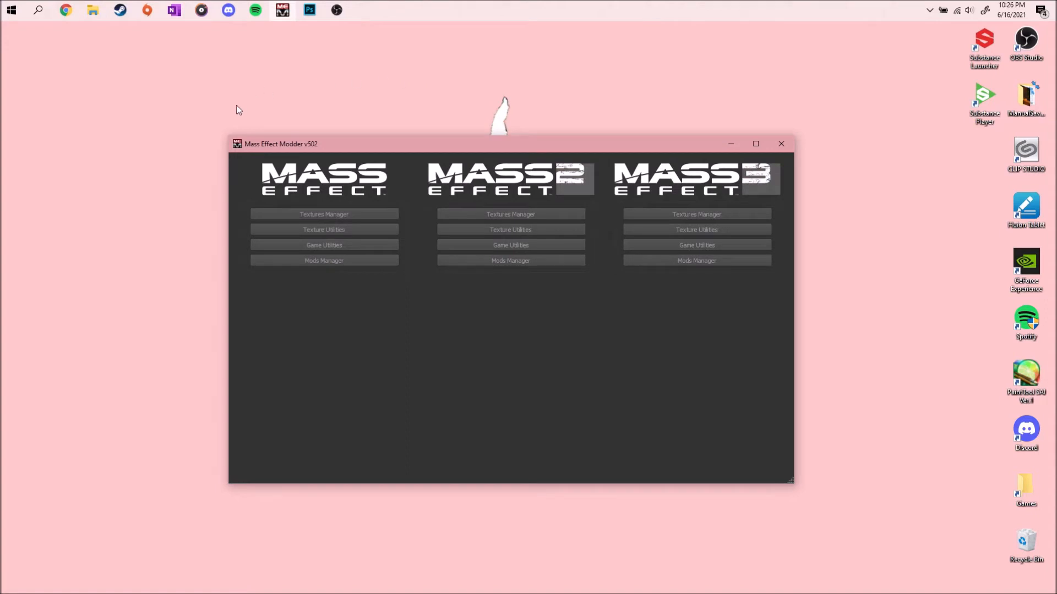
pyautogui.moveTo(305, 153)
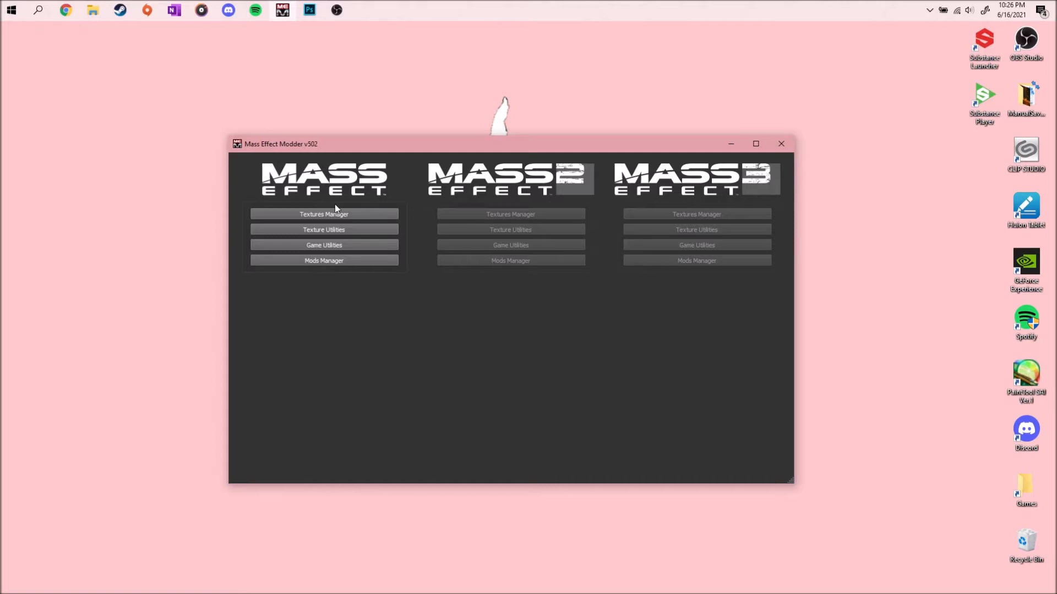
# Launch the Mass Effect 1 Textures Manager and list the BIOG_HMF_HED_PROMorph_R package's textures
pyautogui.click(696, 180)
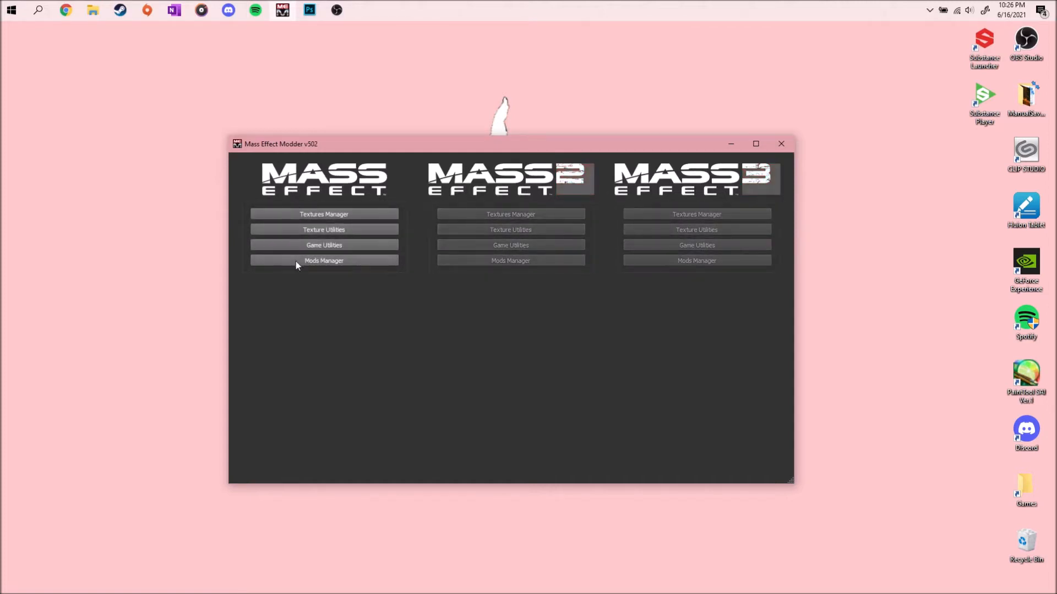
pyautogui.moveTo(223, 234)
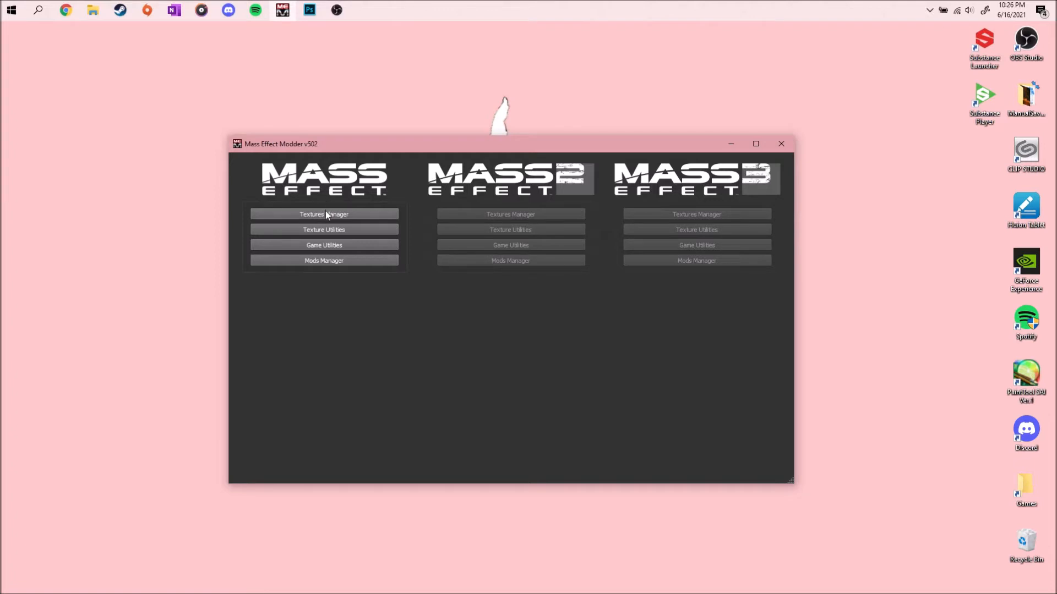
pyautogui.click(324, 214)
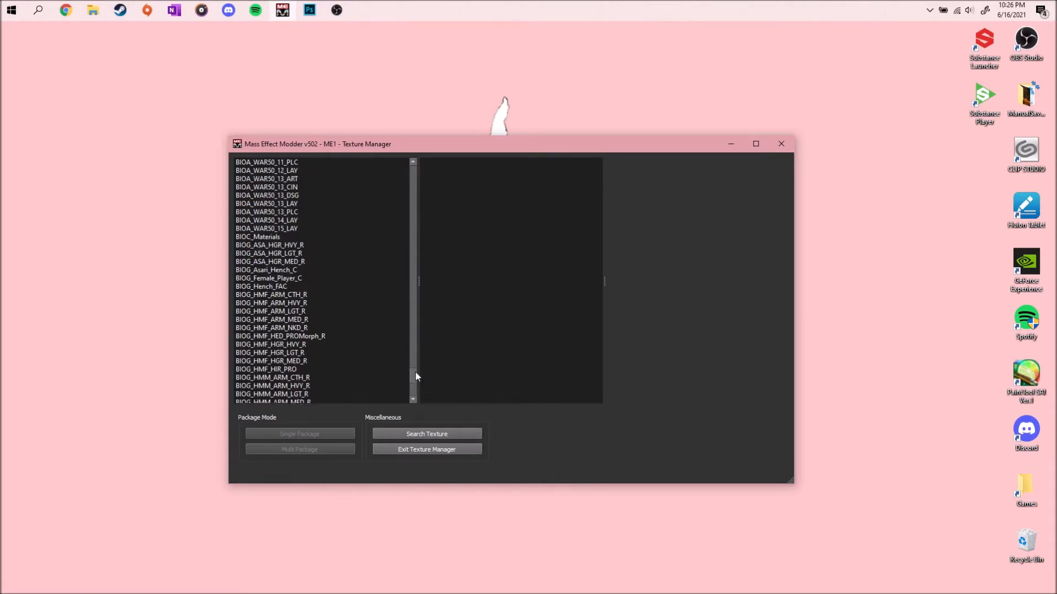
pyautogui.click(279, 220)
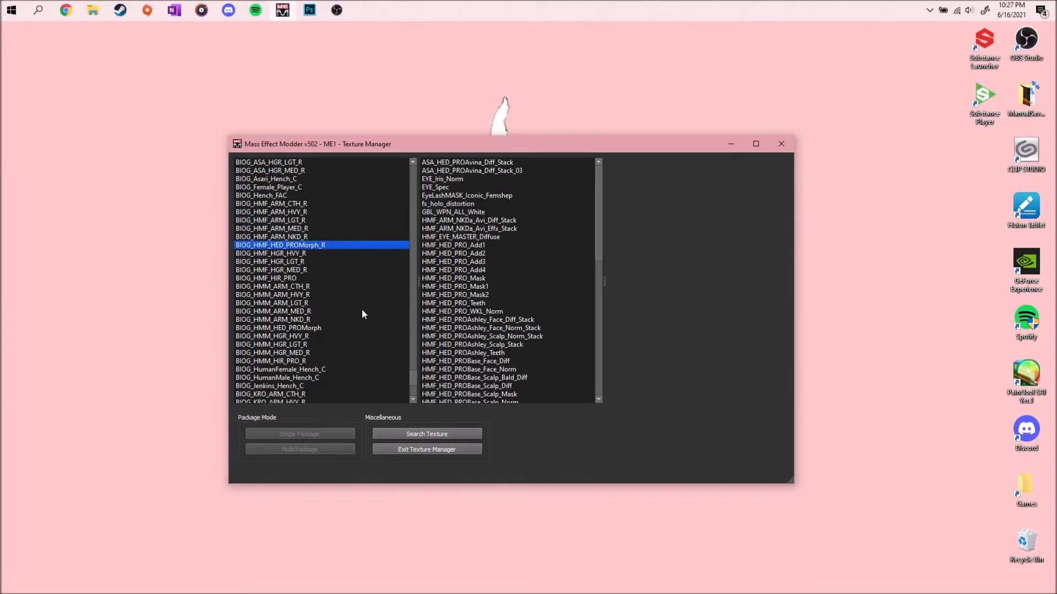
pyautogui.moveTo(322, 240)
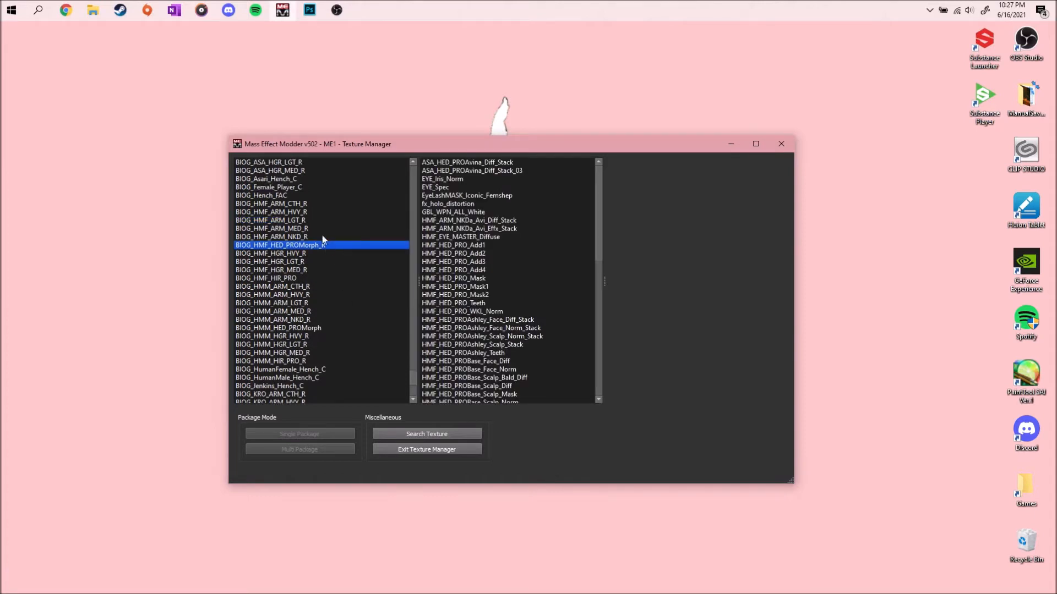
pyautogui.moveTo(245, 178)
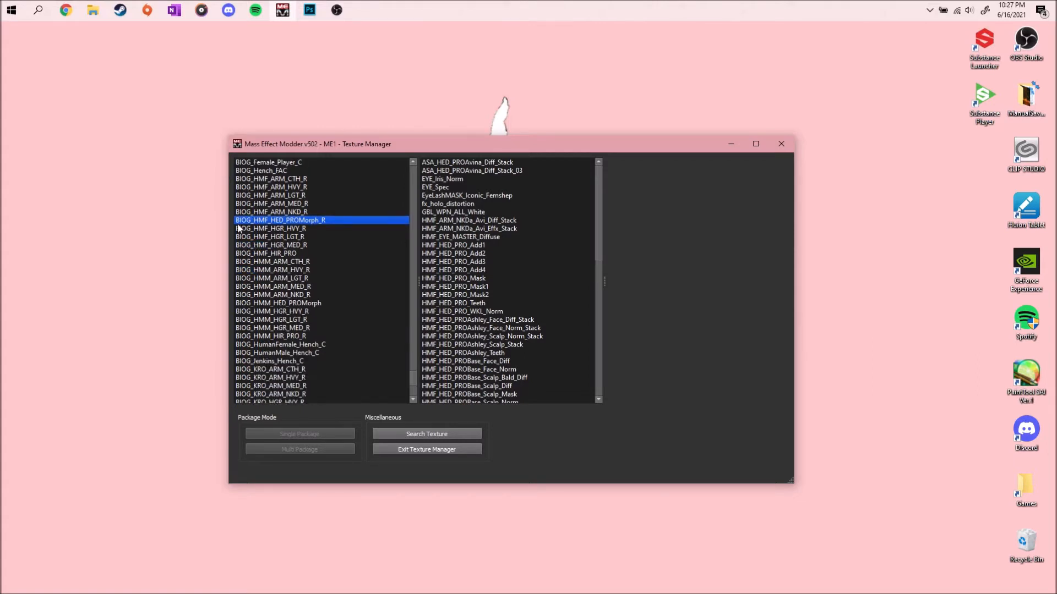
pyautogui.moveTo(246, 227)
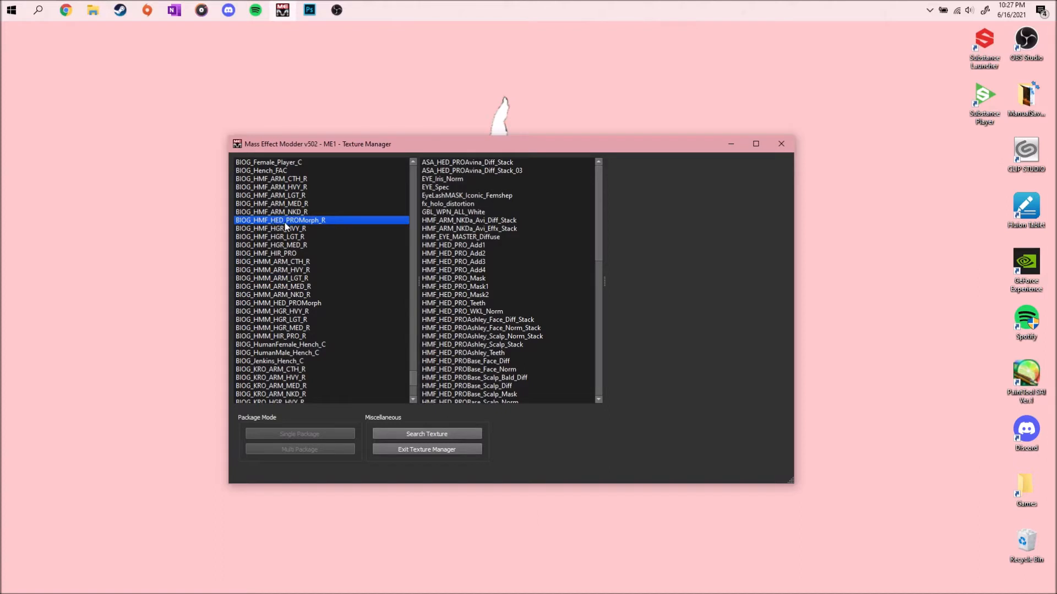
pyautogui.moveTo(497, 229)
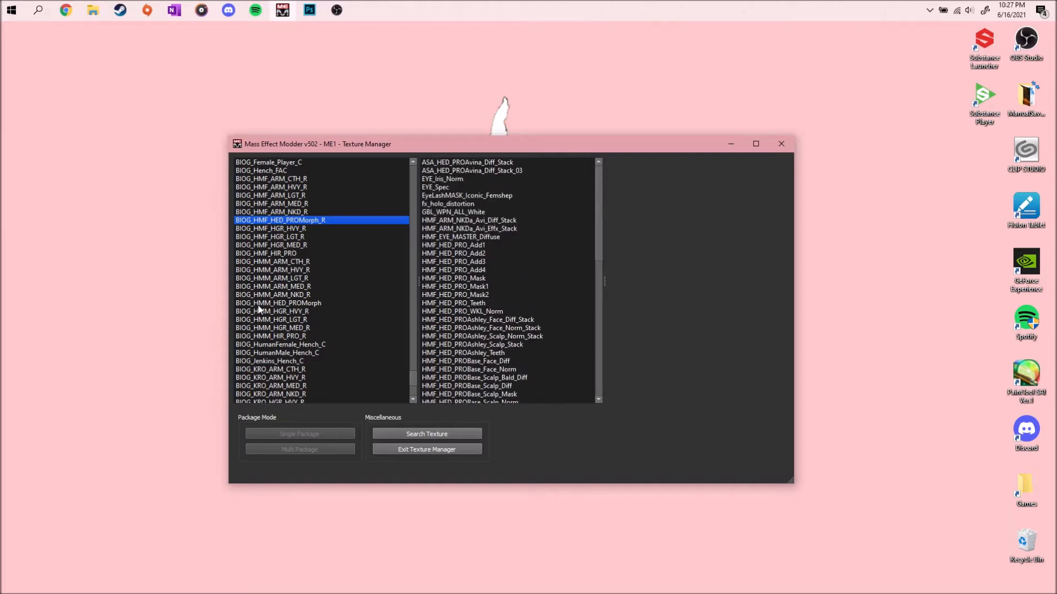
# Browse between the BIOG_HMF_HED_PROMorph_R and BIOG_HMM_HED_PROMorph texture lists, ending on the male package
pyautogui.click(279, 302)
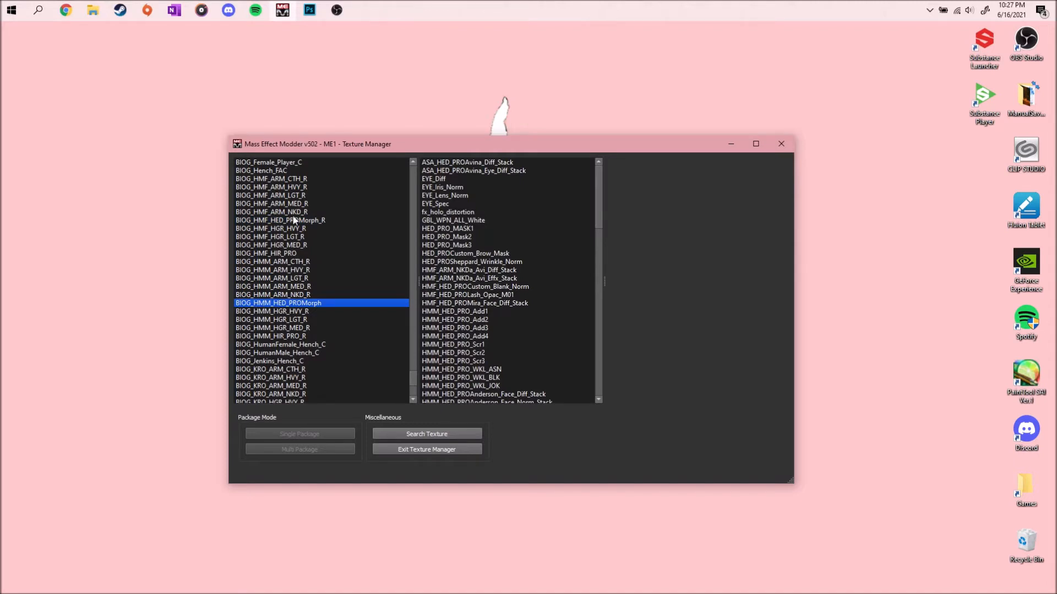
pyautogui.click(280, 220)
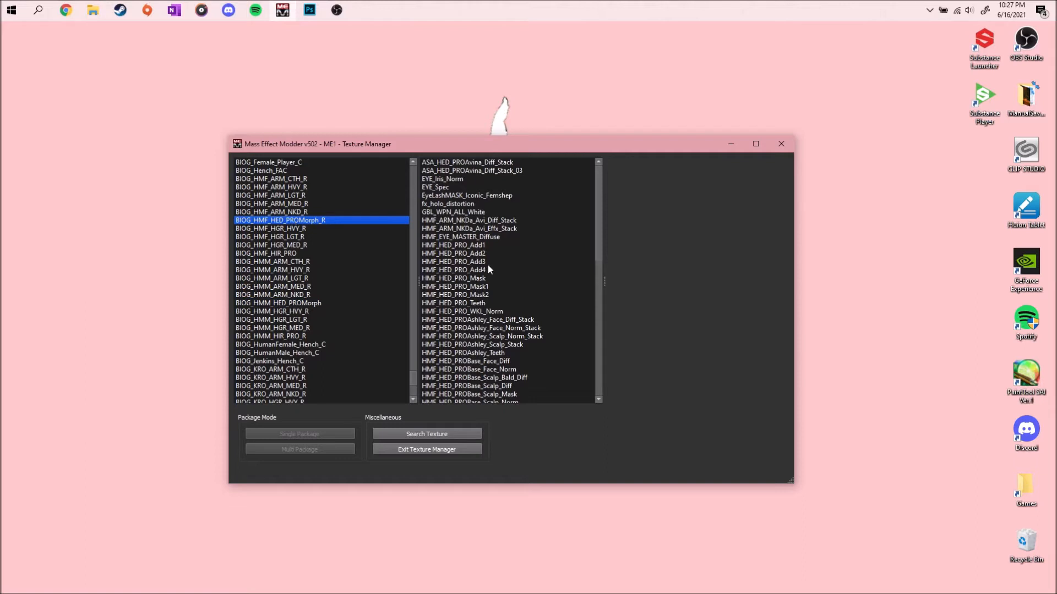
pyautogui.moveTo(446, 187)
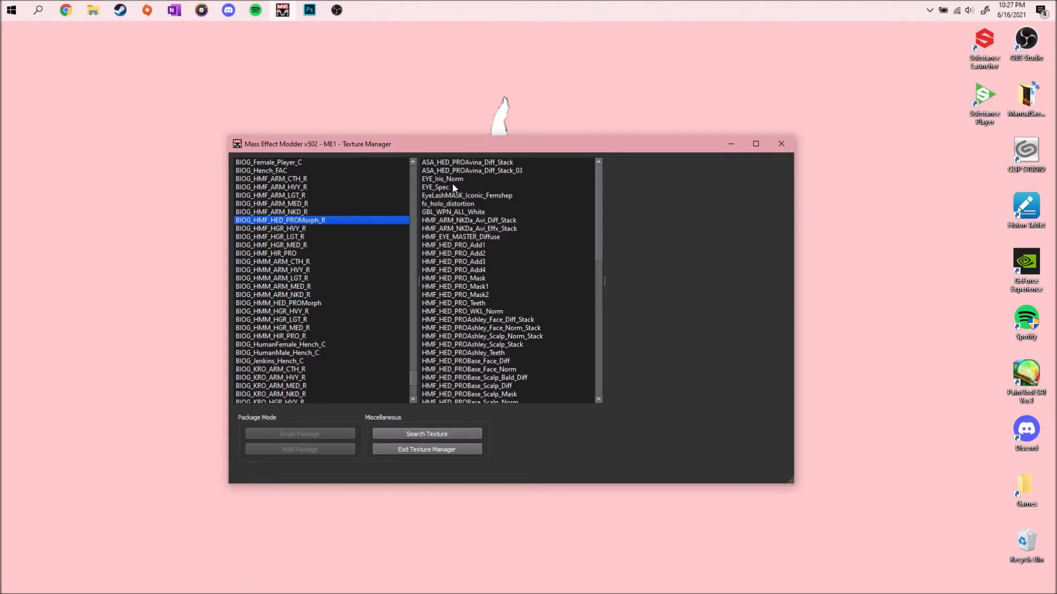
pyautogui.click(278, 303)
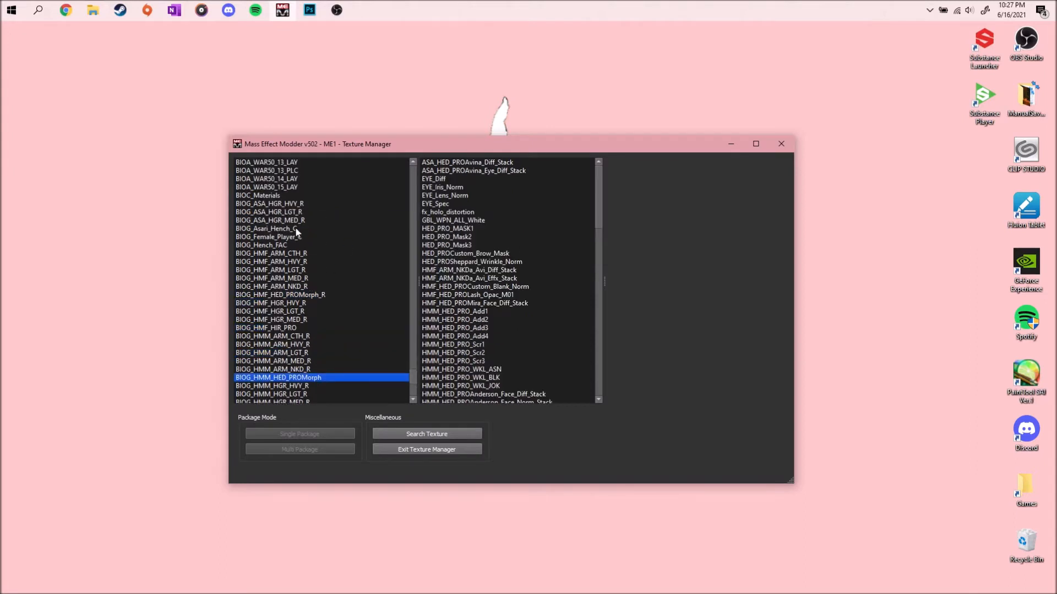
# Preview BIOG_Asari_Hench_C's EYE_Diff, then HMF_EYE_MASTER_Diffuse from BIOG_HMF_HED_PROMorph_R
pyautogui.click(266, 229)
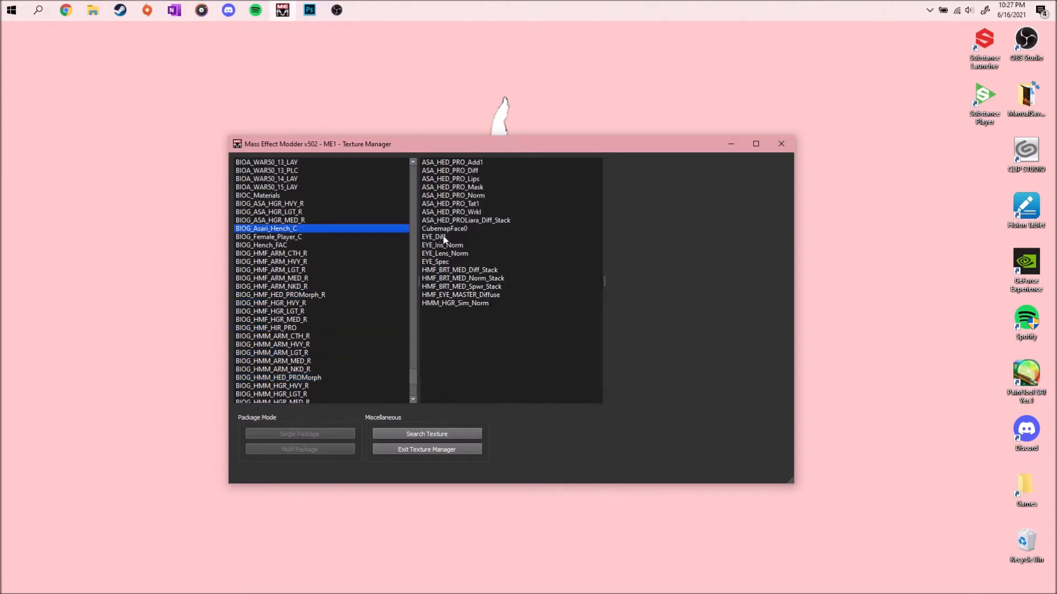
pyautogui.click(435, 237)
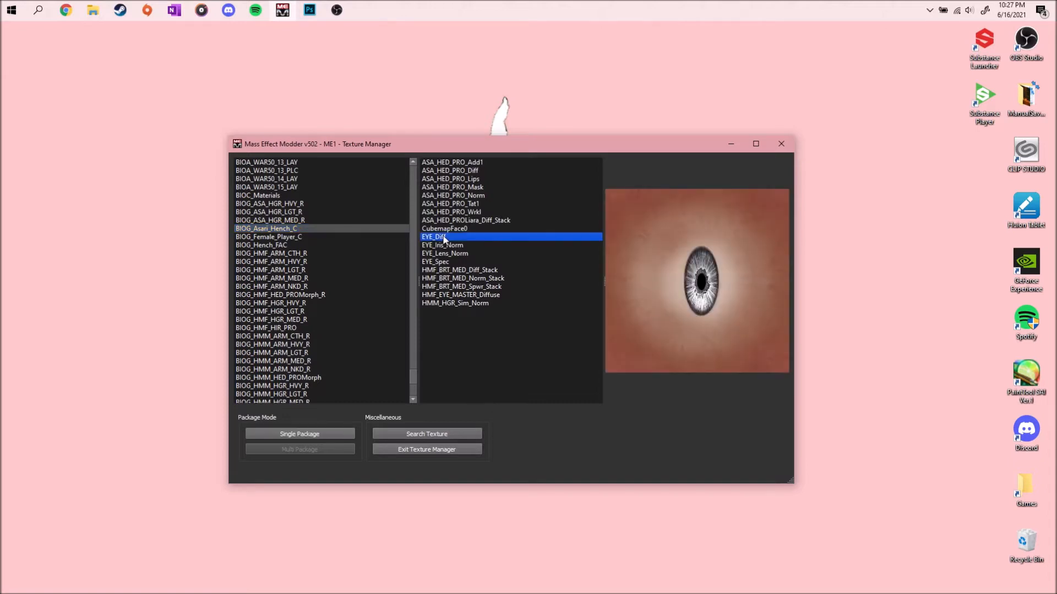
pyautogui.moveTo(750, 310)
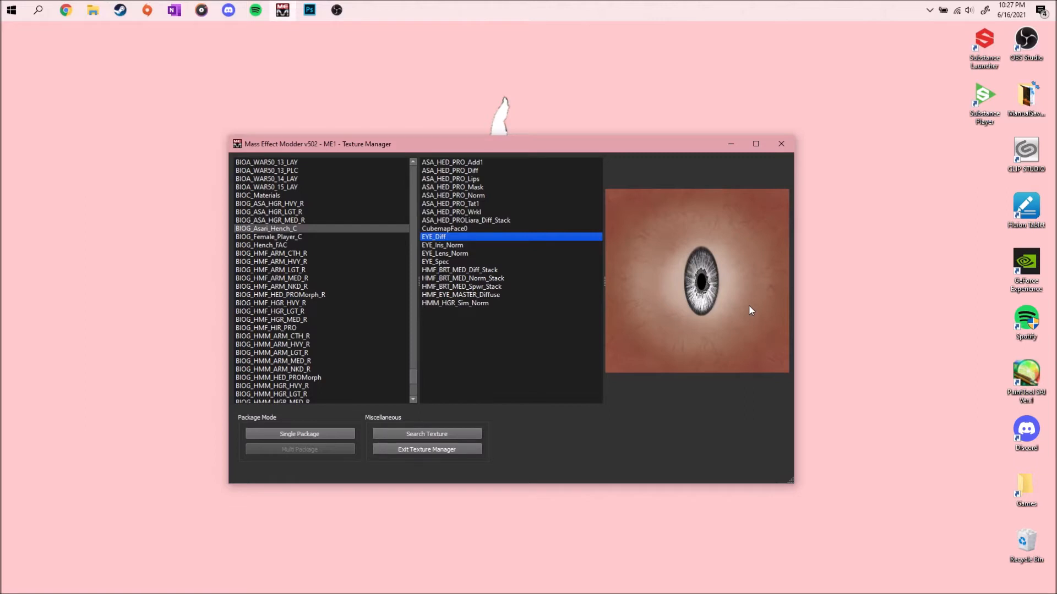
pyautogui.click(280, 295)
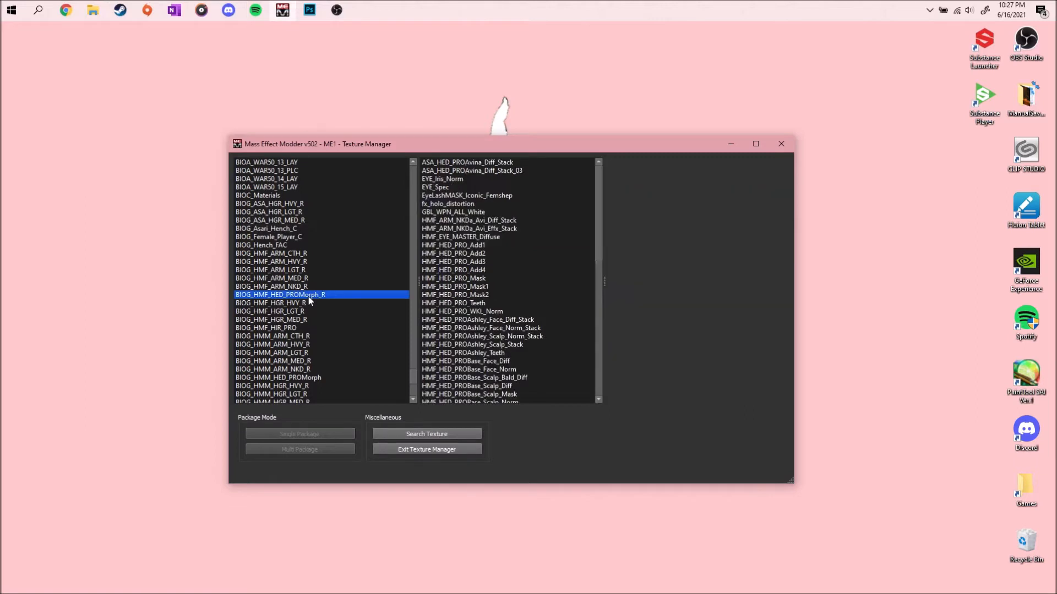
pyautogui.moveTo(289, 302)
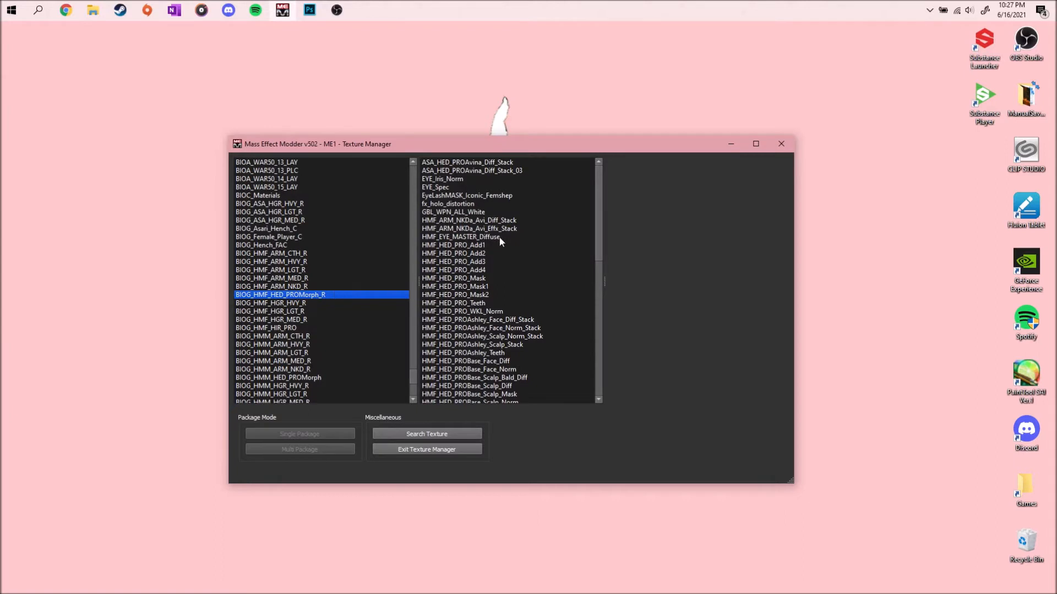
pyautogui.click(460, 237)
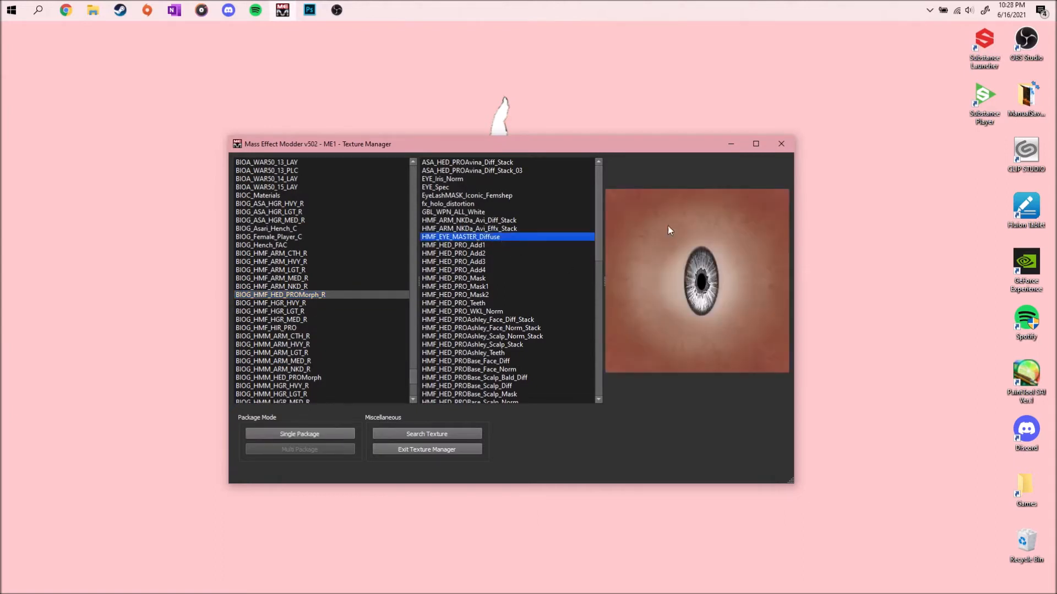
pyautogui.moveTo(699, 230)
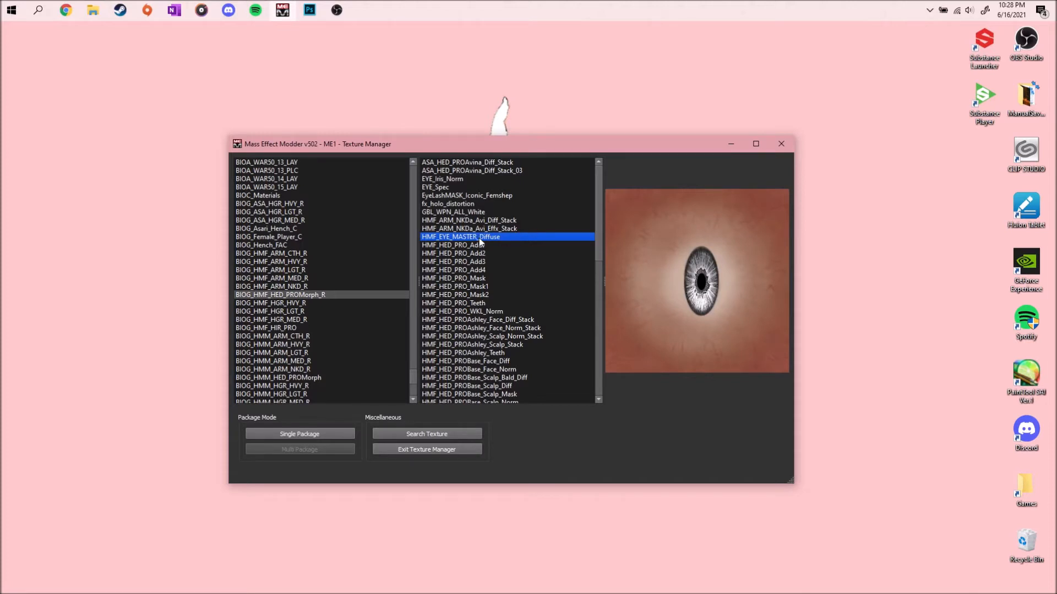
pyautogui.rightClick(462, 237)
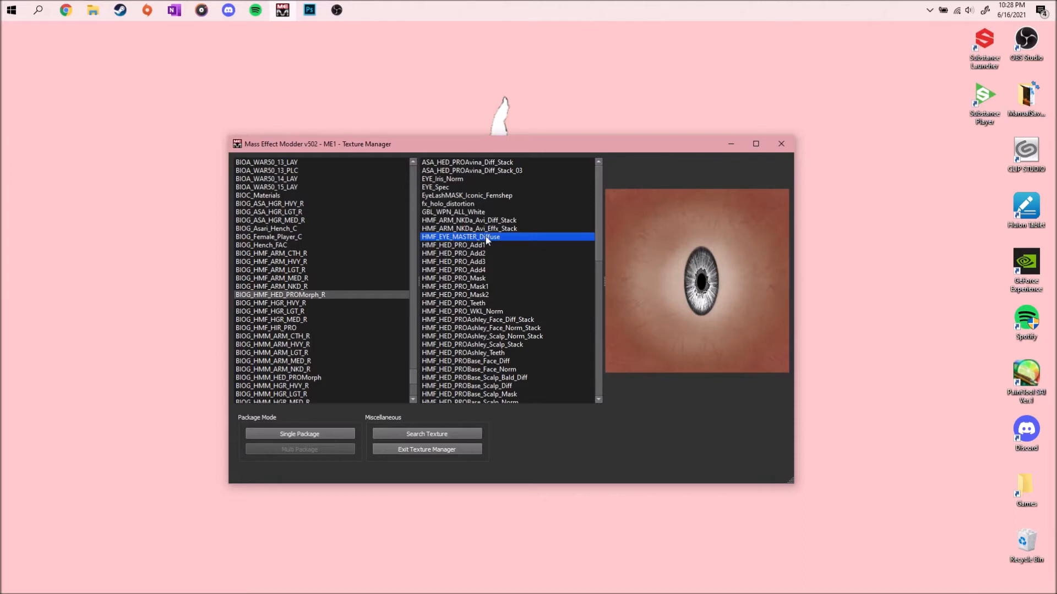
pyautogui.moveTo(460, 187)
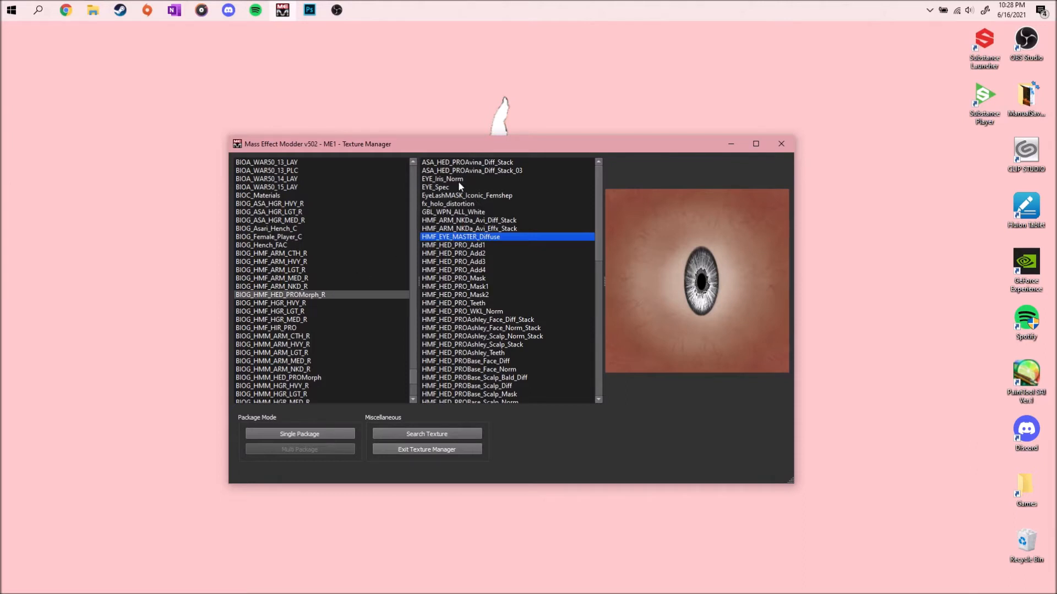
# Preview the EYE_Iris_Norm iris normal map instead of the diffuse texture
pyautogui.click(443, 179)
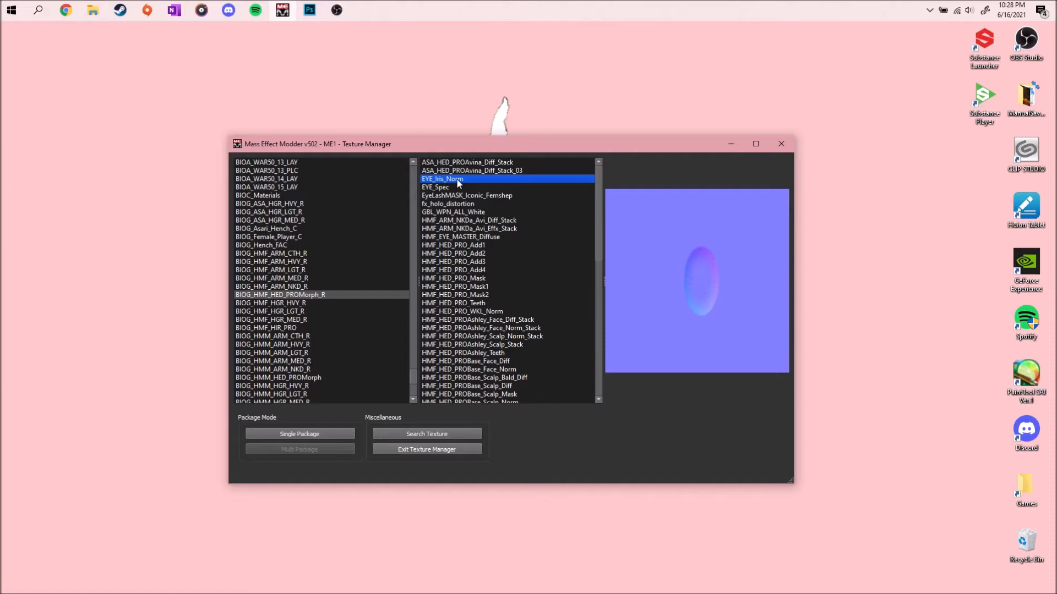
pyautogui.moveTo(673, 290)
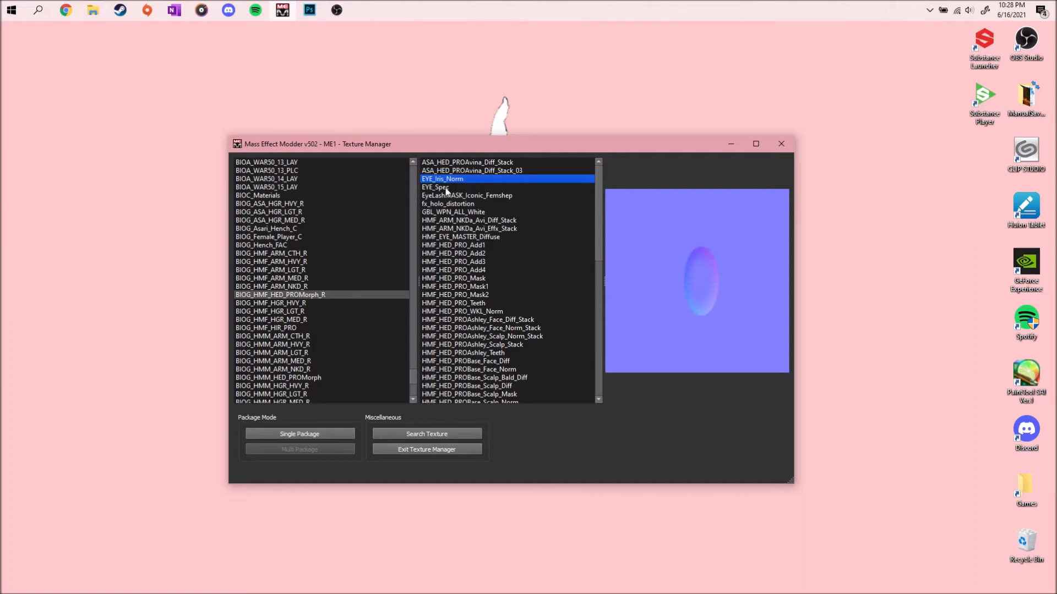
pyautogui.click(436, 188)
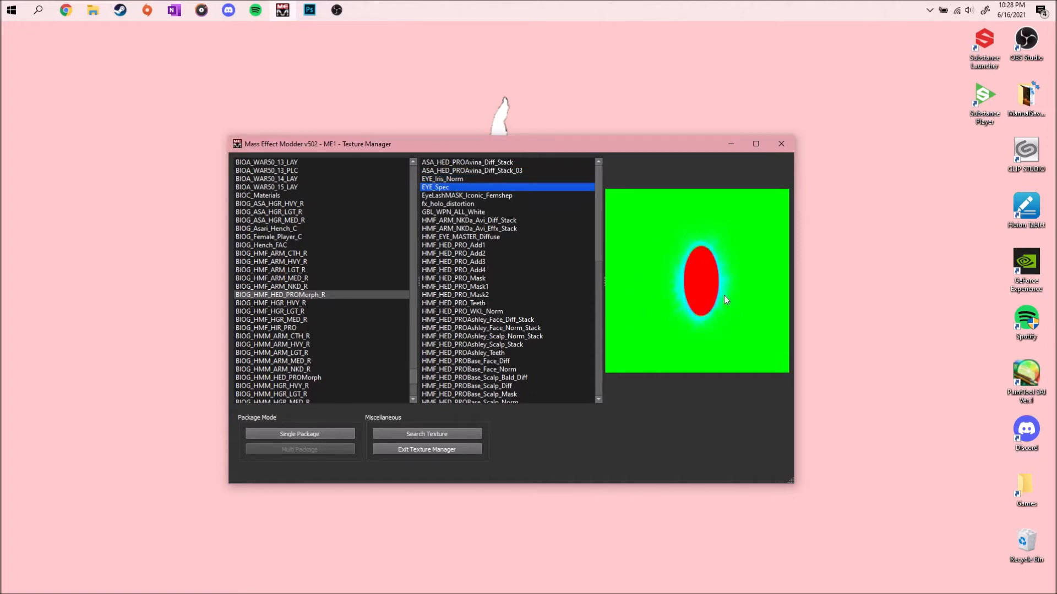
pyautogui.moveTo(695, 231)
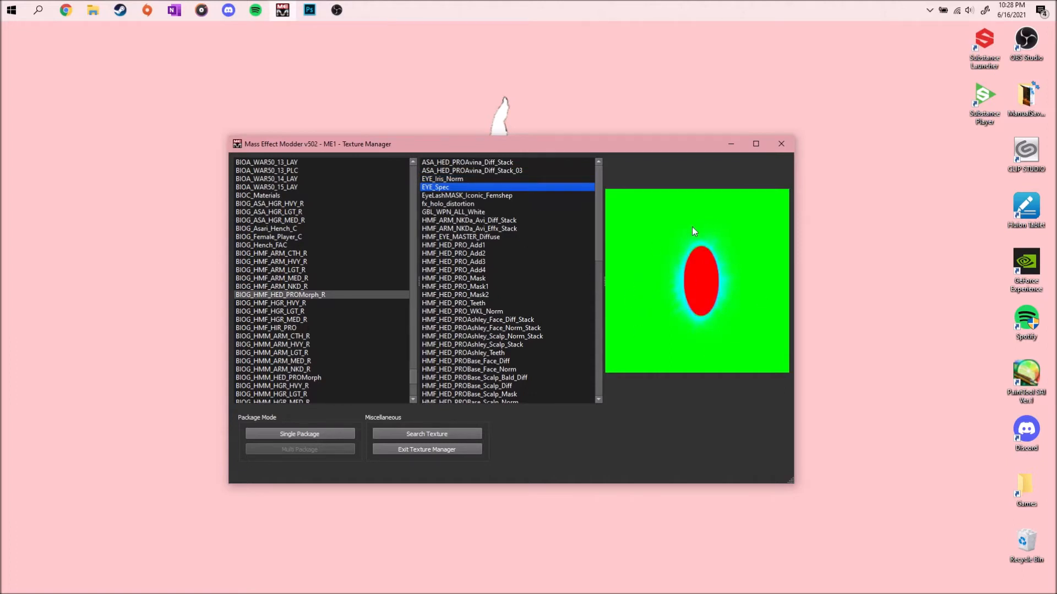
pyautogui.moveTo(662, 307)
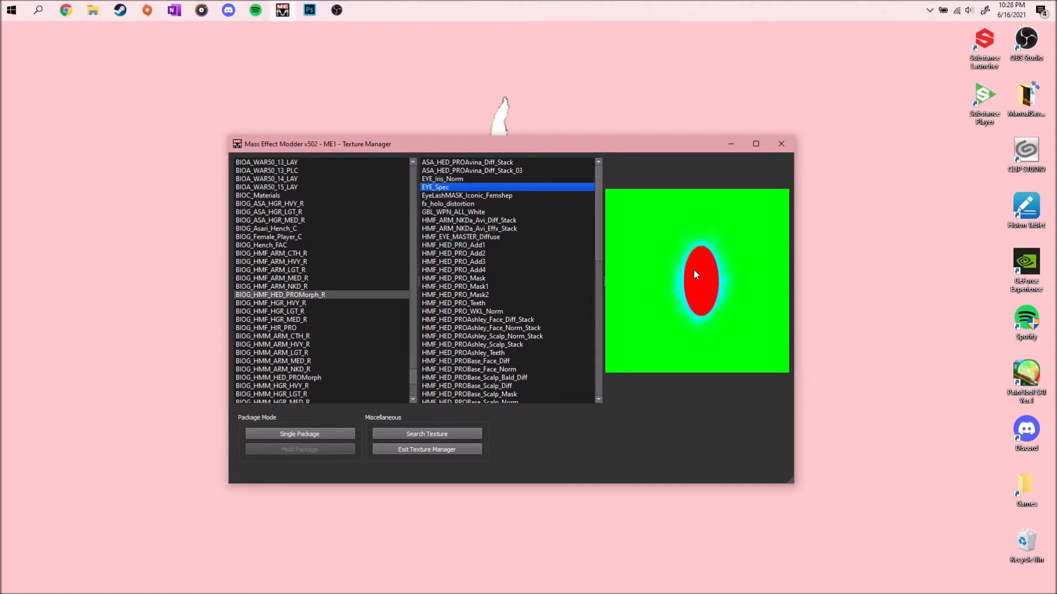
pyautogui.moveTo(708, 281)
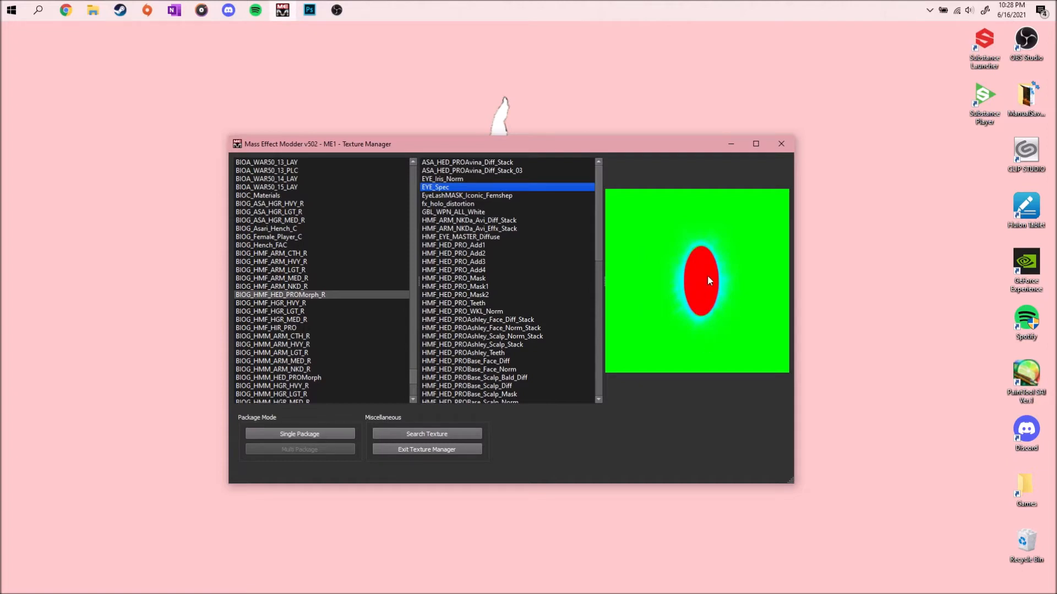
pyautogui.moveTo(707, 266)
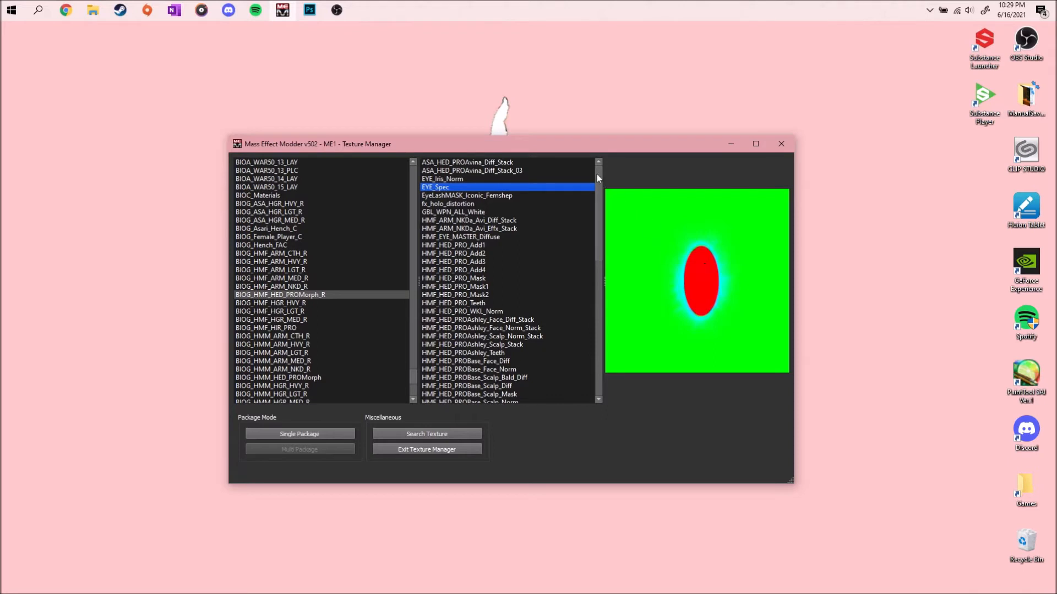
pyautogui.moveTo(539, 217)
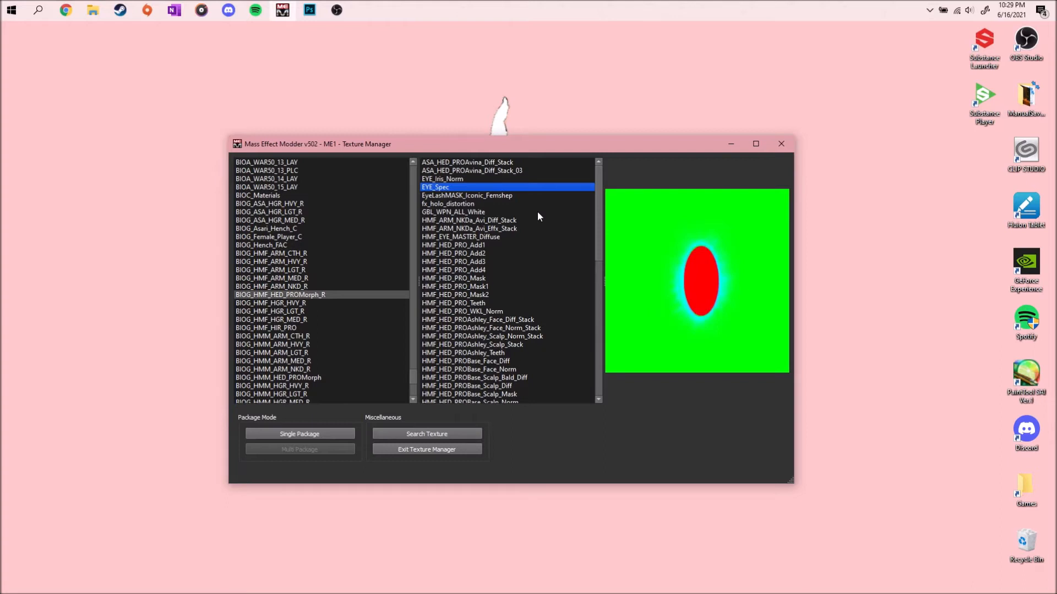
# Compare HMF_EYE_MASTER_Diffuse with the male package's EYE_Diff and the BIOG_Asari_Hench_C textures
pyautogui.click(460, 236)
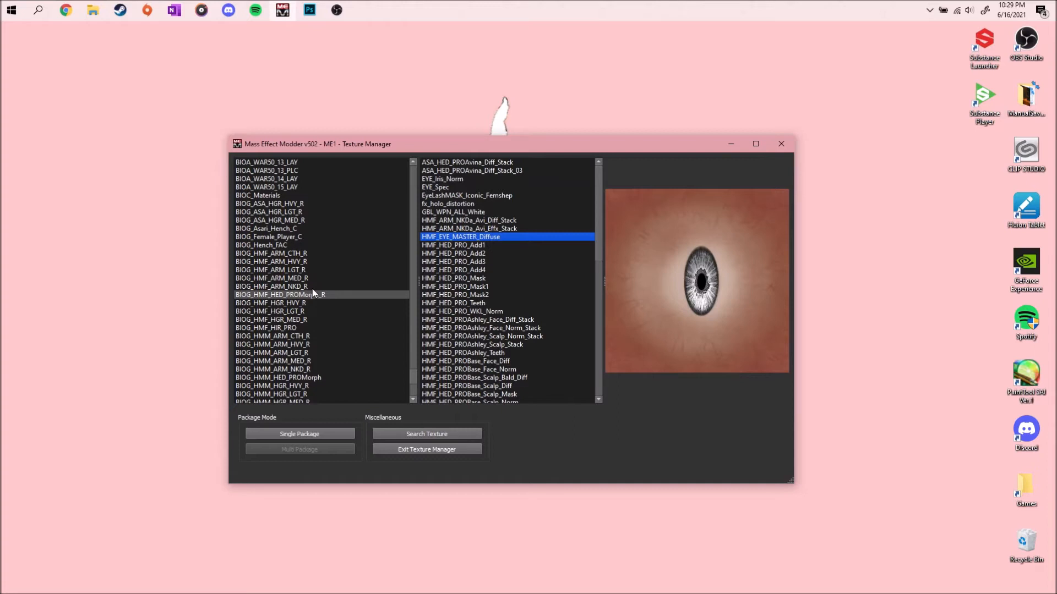
pyautogui.click(277, 377)
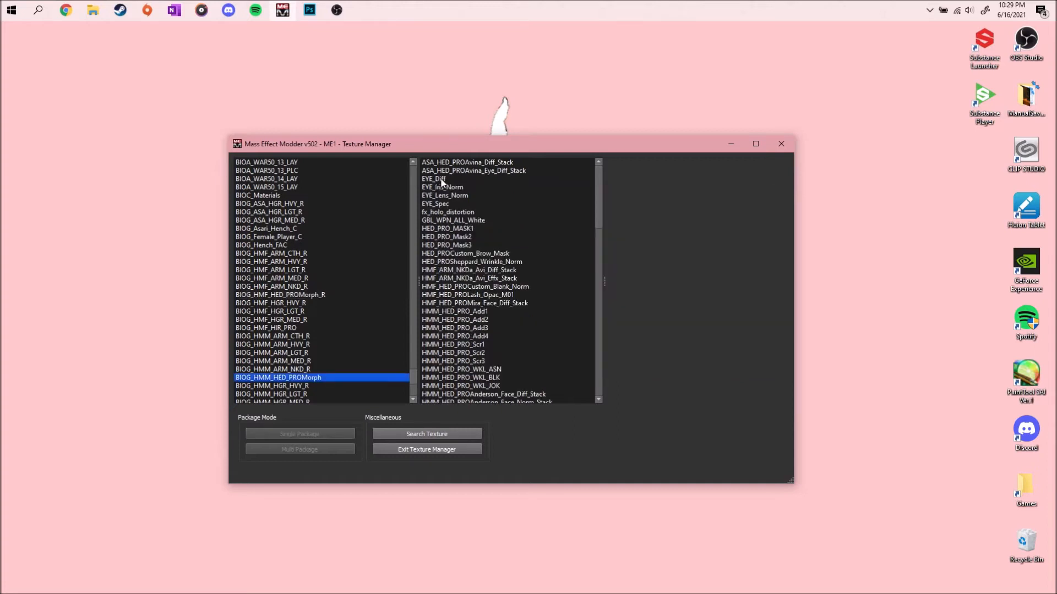
pyautogui.click(434, 179)
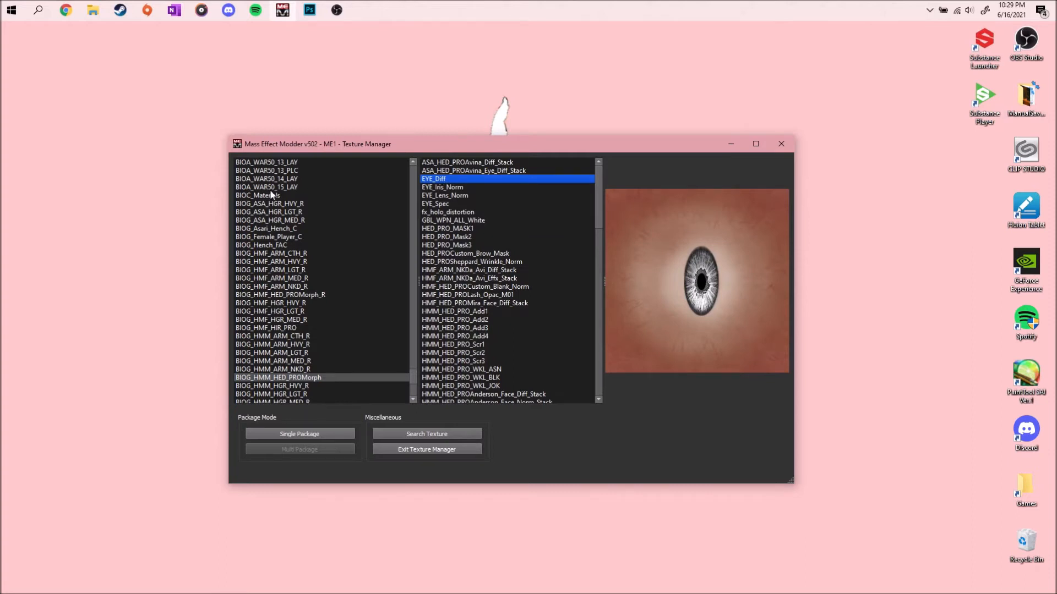
pyautogui.click(266, 229)
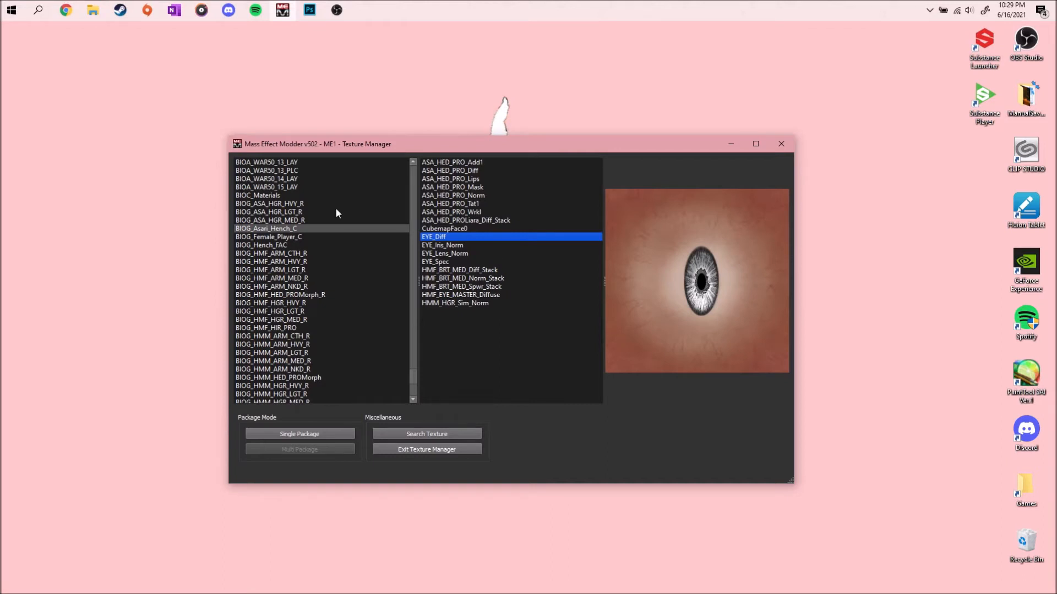
pyautogui.moveTo(321, 305)
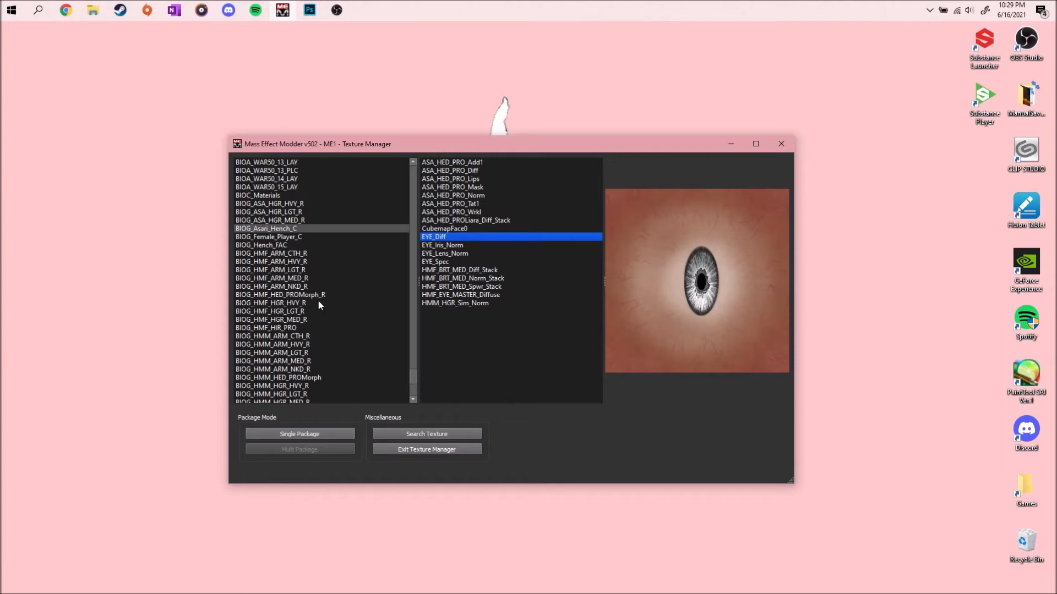
# Recheck EYE_Iris_Norm and HMF_EYE_MASTER_Diffuse, finishing on the BIOG_HMM_HED_PROMorph texture list
pyautogui.click(279, 377)
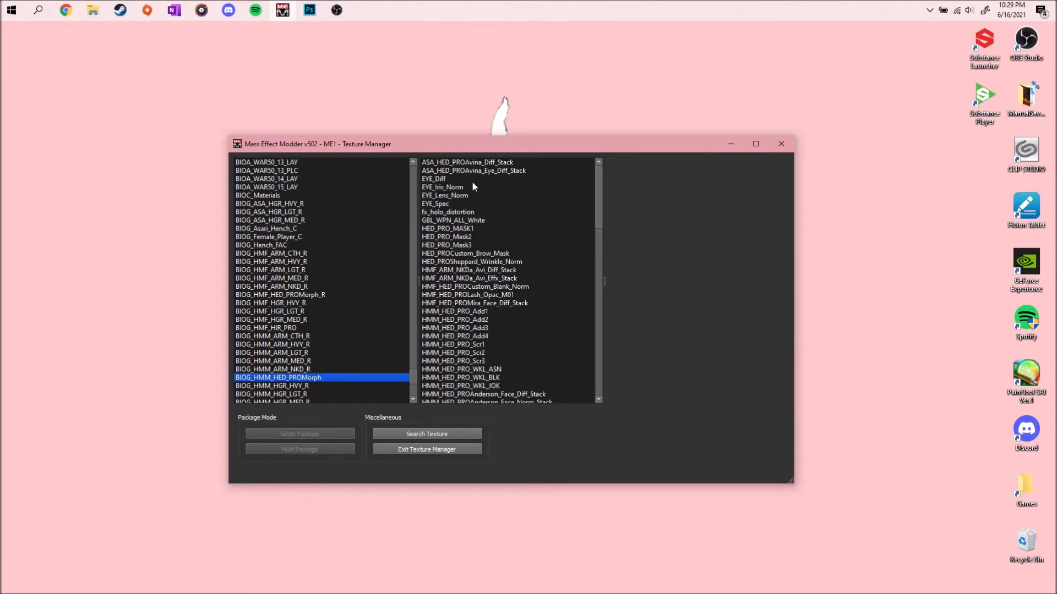
pyautogui.click(443, 187)
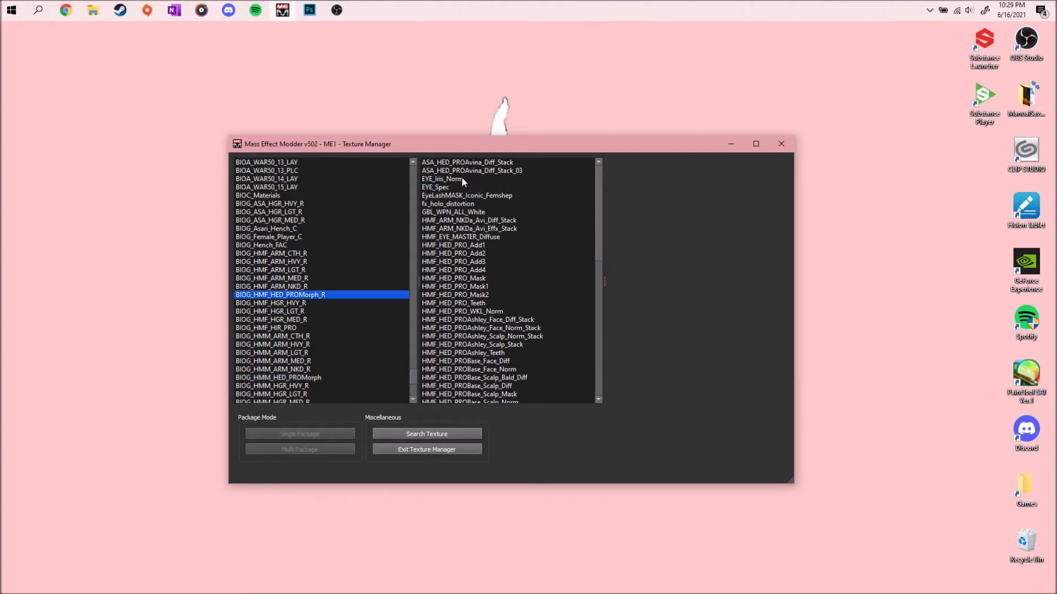
pyautogui.click(442, 178)
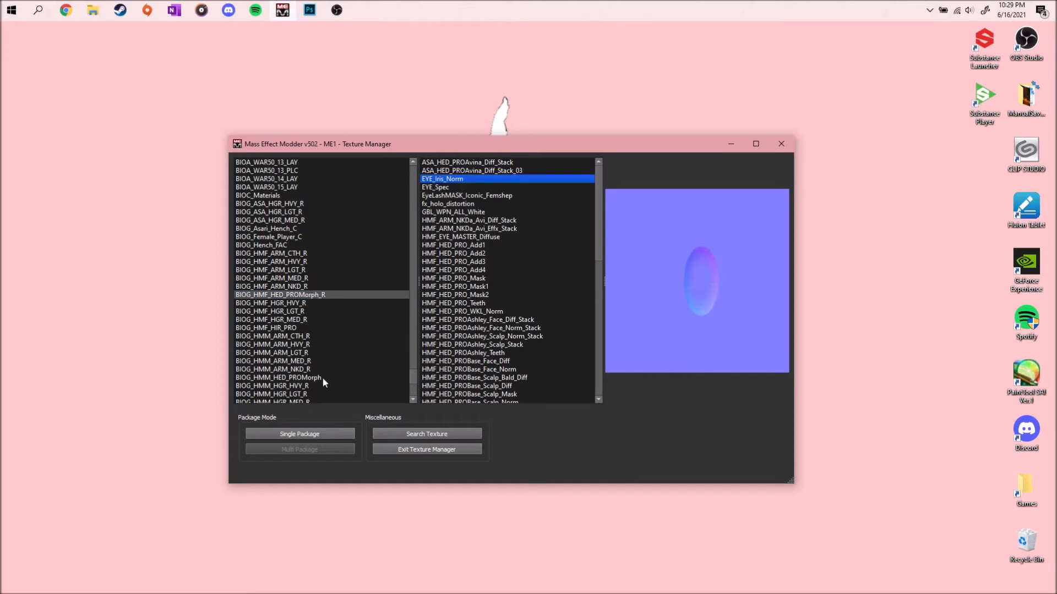
pyautogui.click(460, 236)
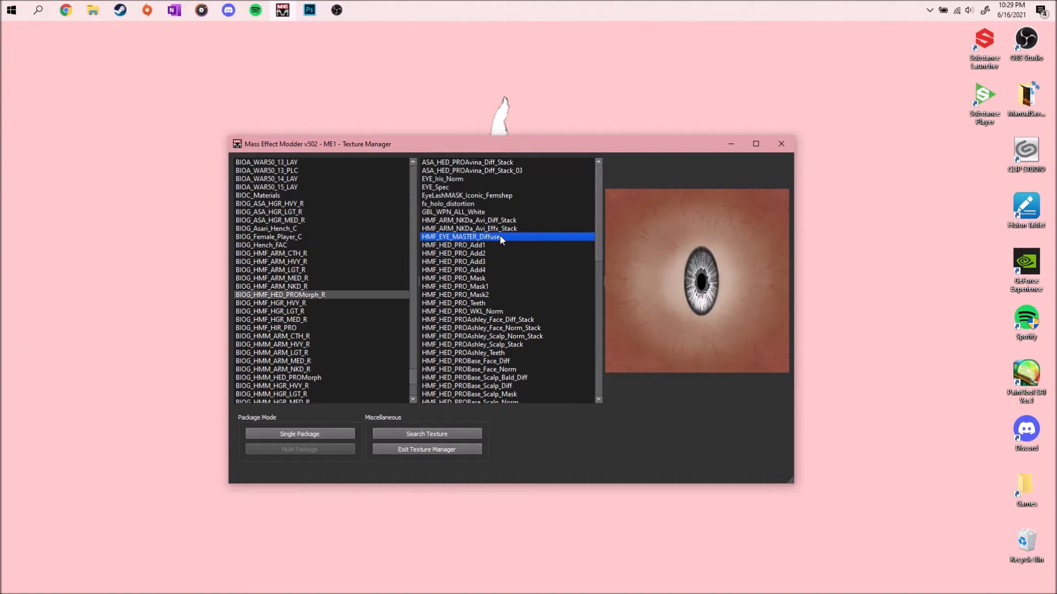
pyautogui.click(278, 378)
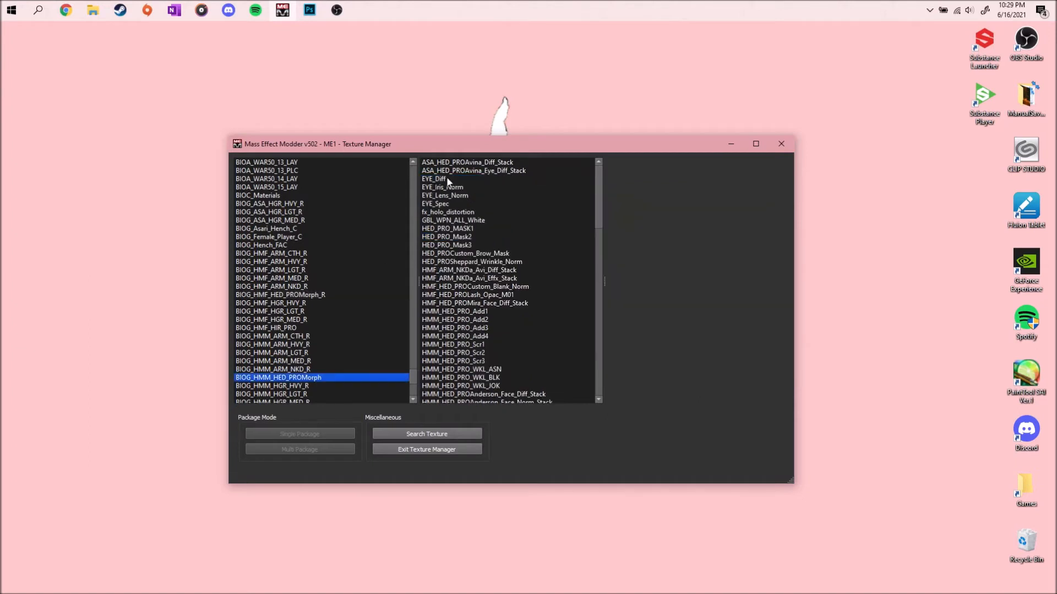
# Preview the male EYE_Diff texture and compare it against the eye image open in Photoshop
pyautogui.click(435, 179)
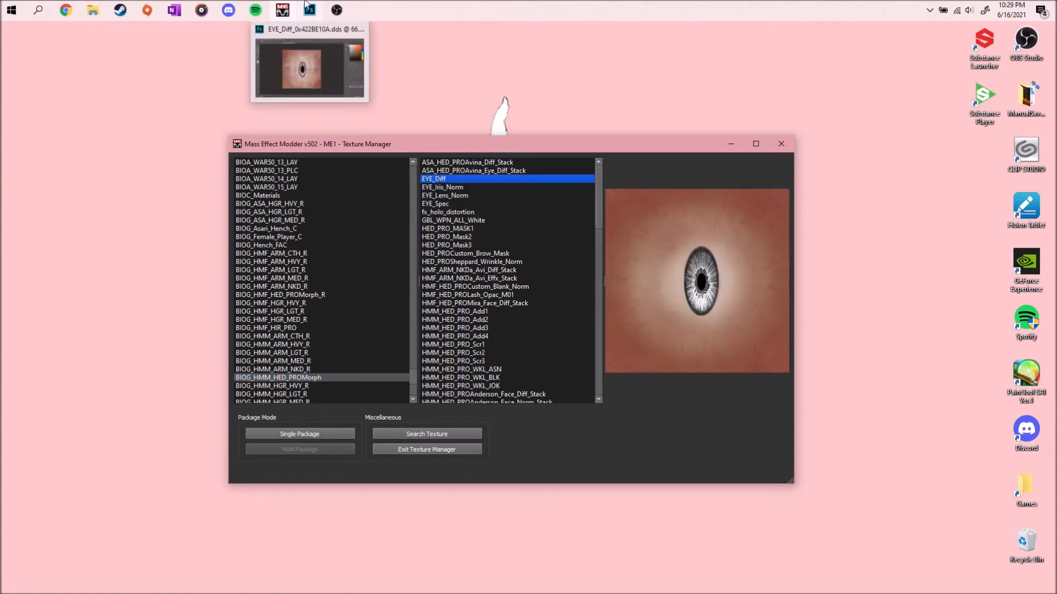
pyautogui.click(309, 10)
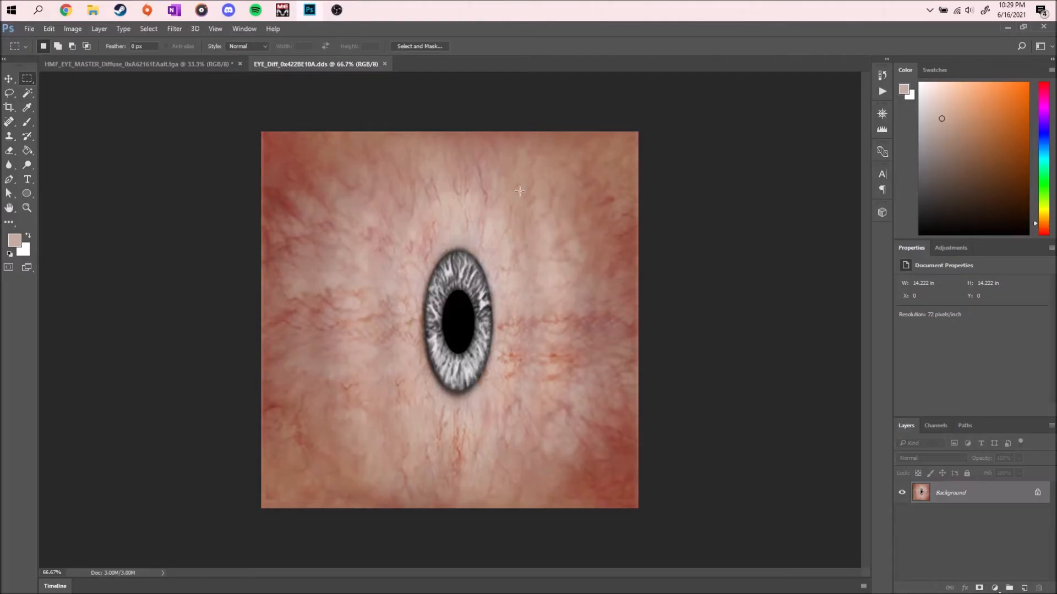
pyautogui.moveTo(545, 205)
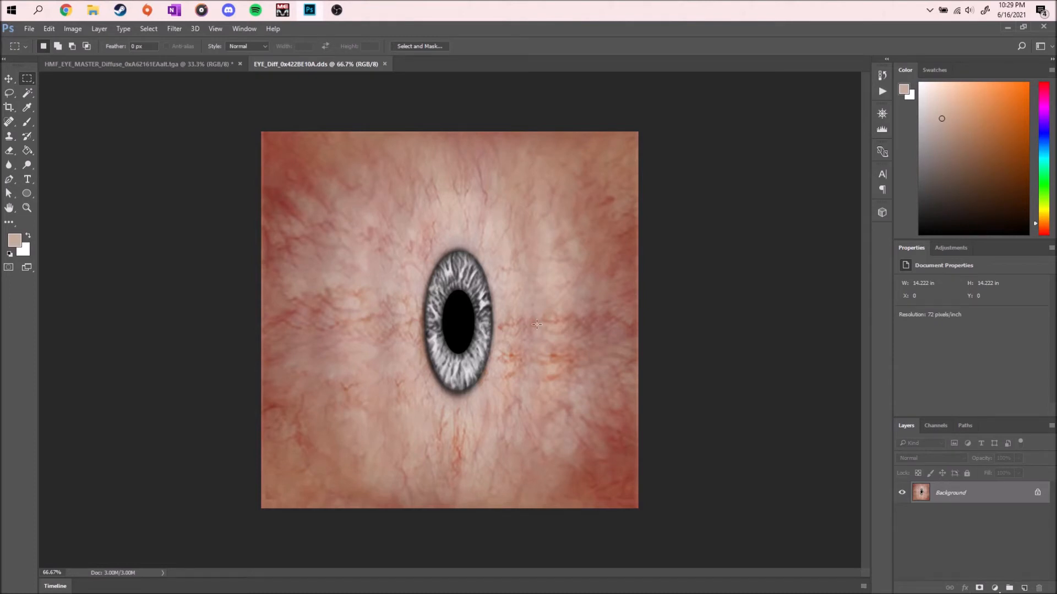
pyautogui.click(134, 63)
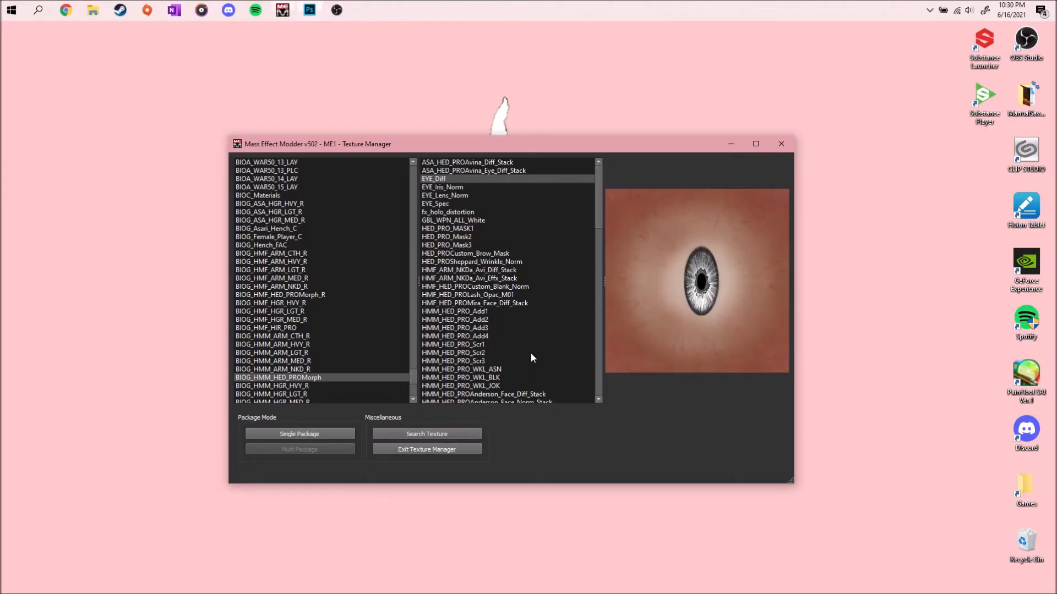
pyautogui.click(434, 178)
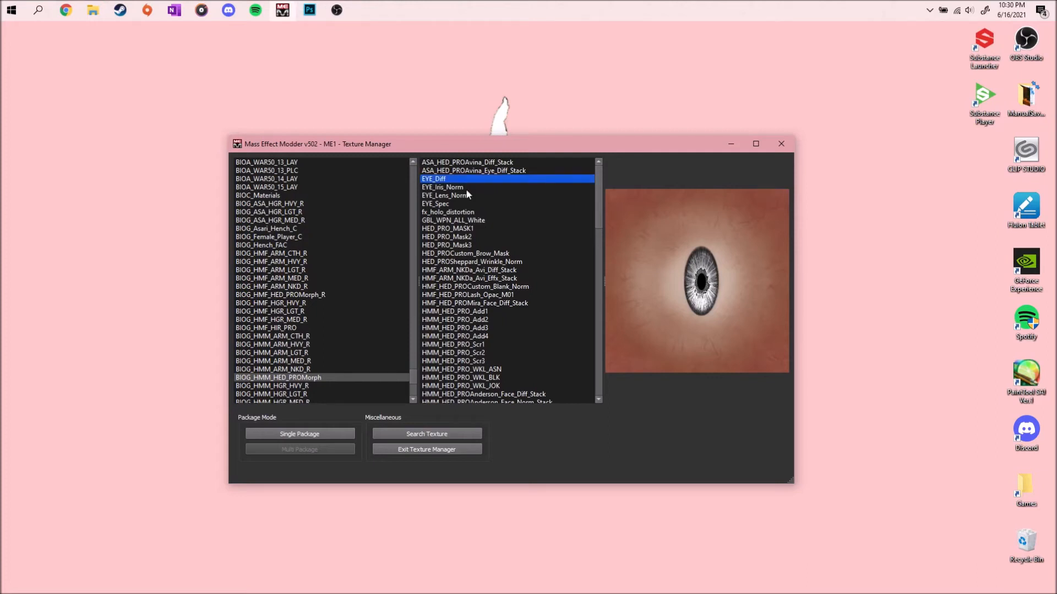
pyautogui.rightClick(434, 179)
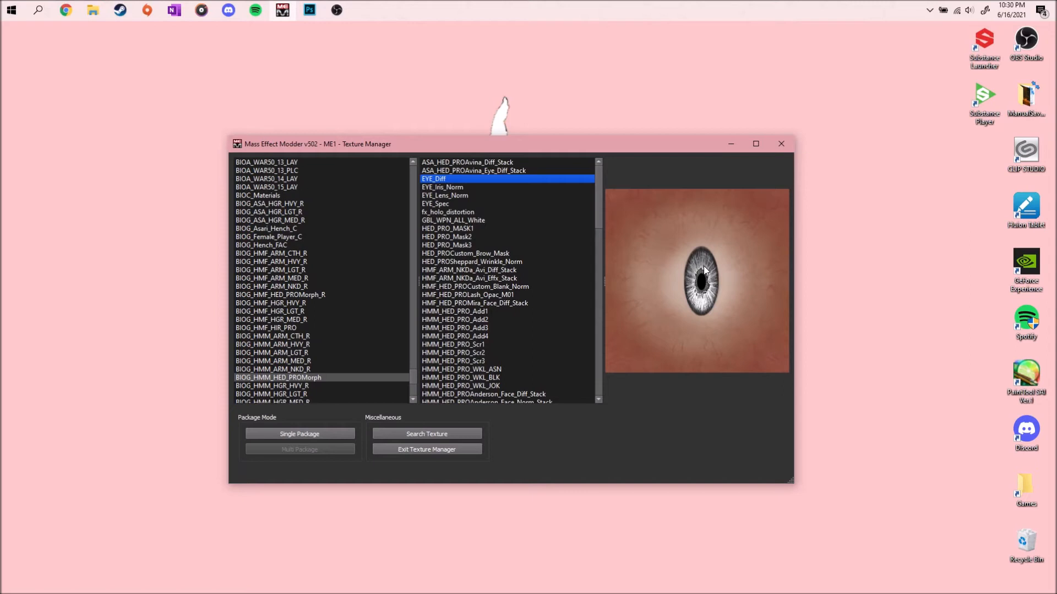
pyautogui.moveTo(669, 295)
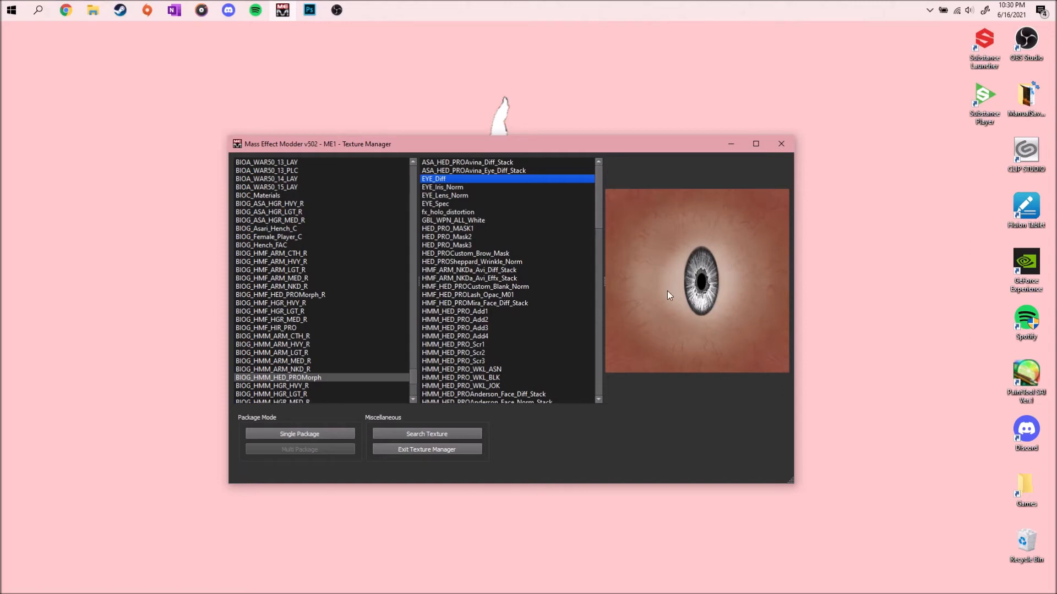
pyautogui.moveTo(553, 369)
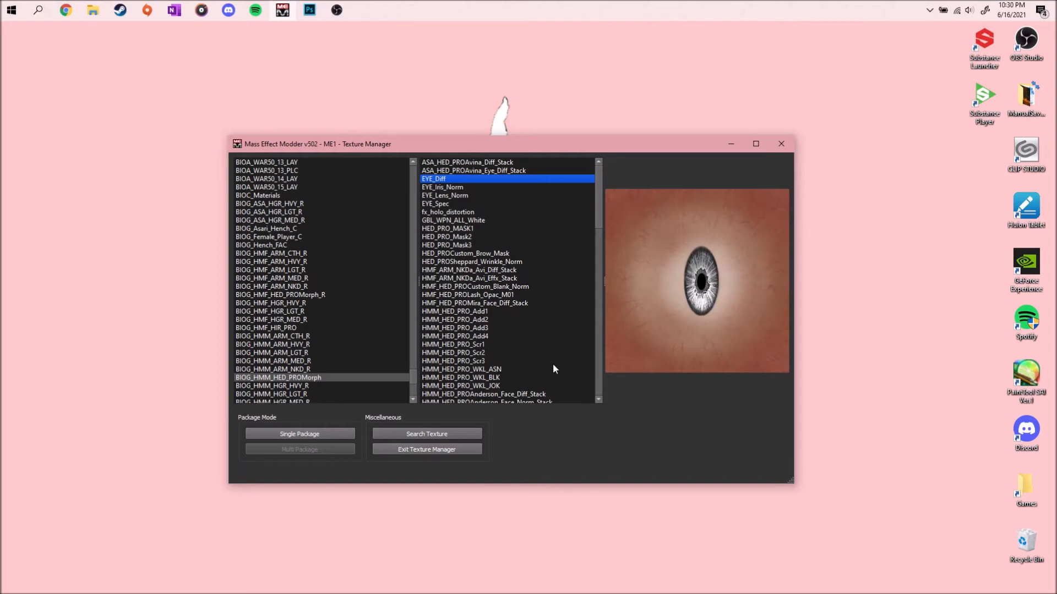
pyautogui.moveTo(416, 451)
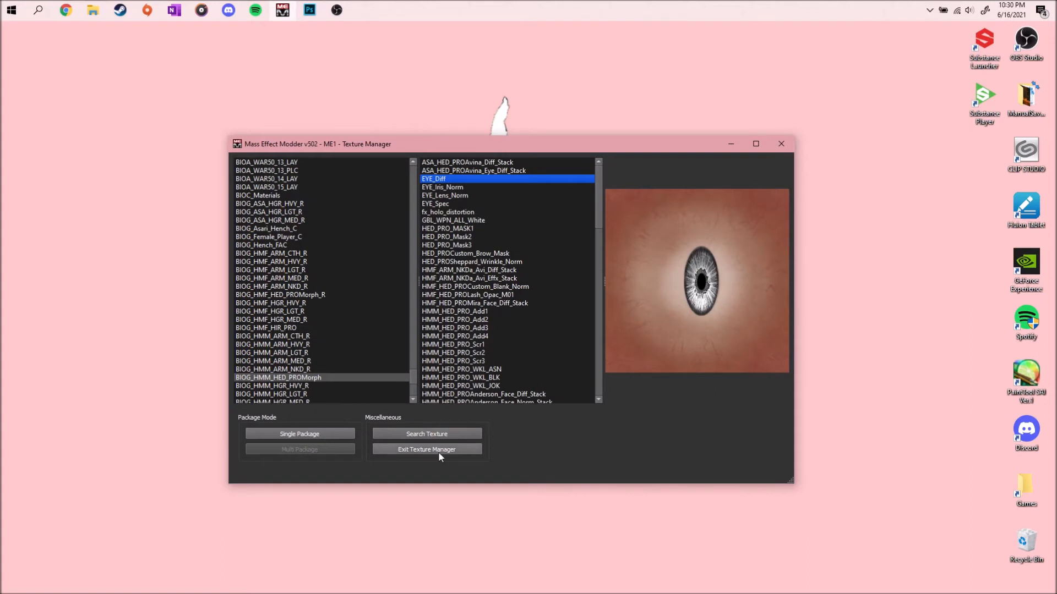
pyautogui.click(427, 449)
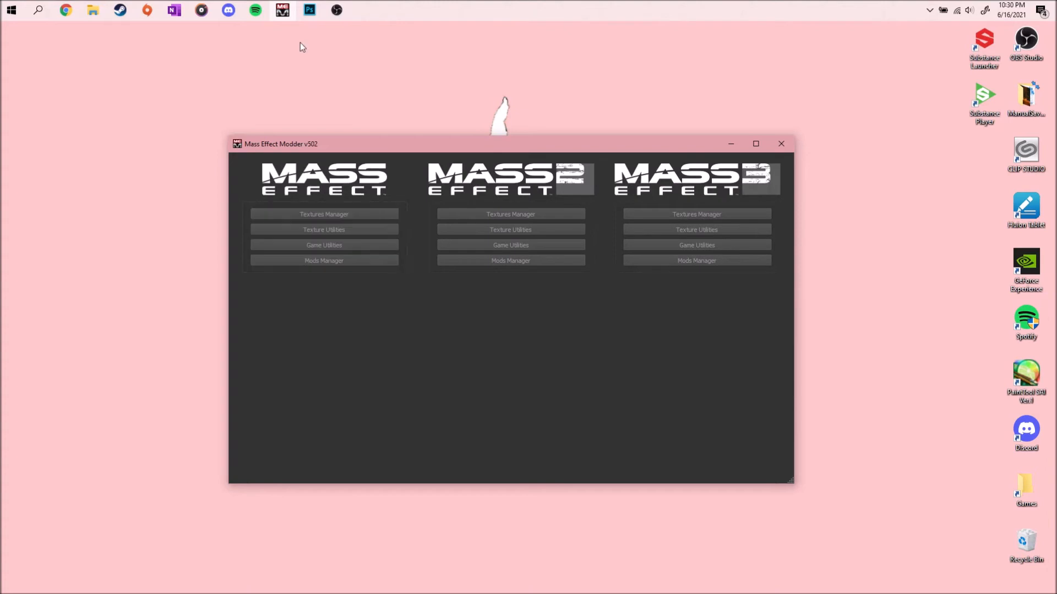
pyautogui.moveTo(92, 10)
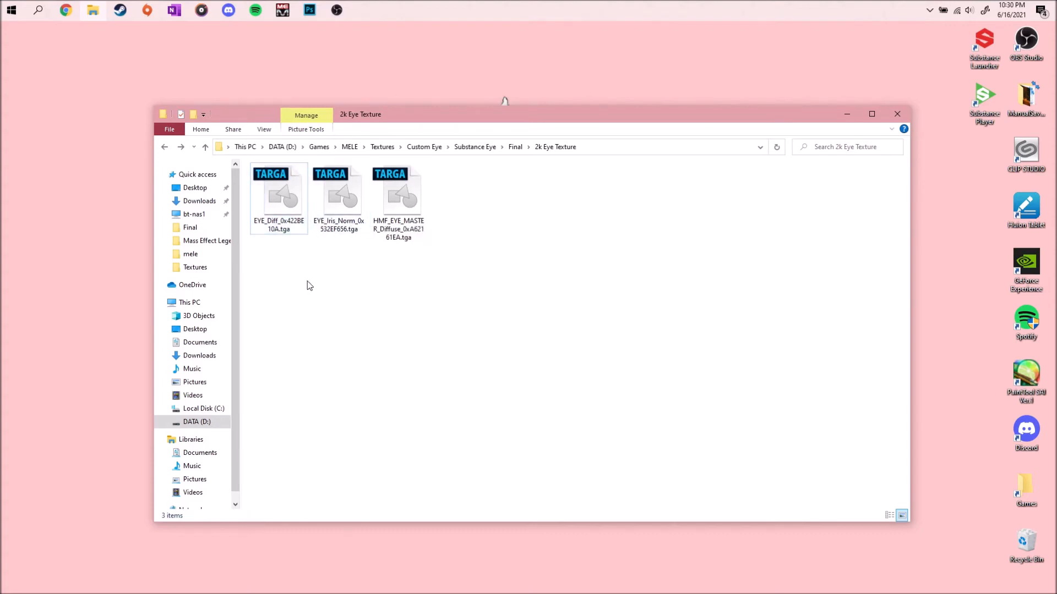
pyautogui.click(278, 197)
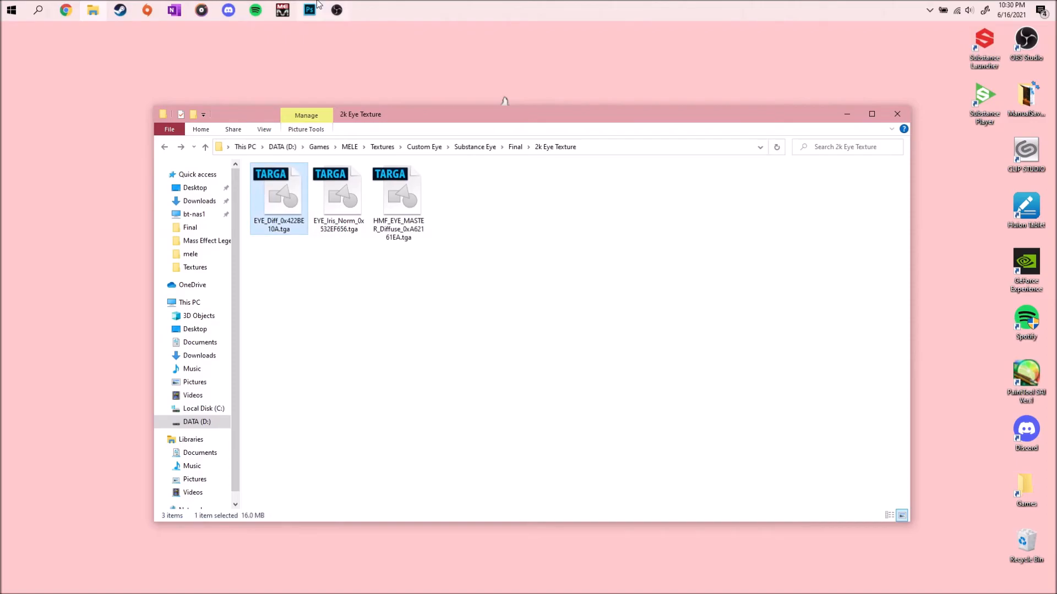
pyautogui.click(308, 10)
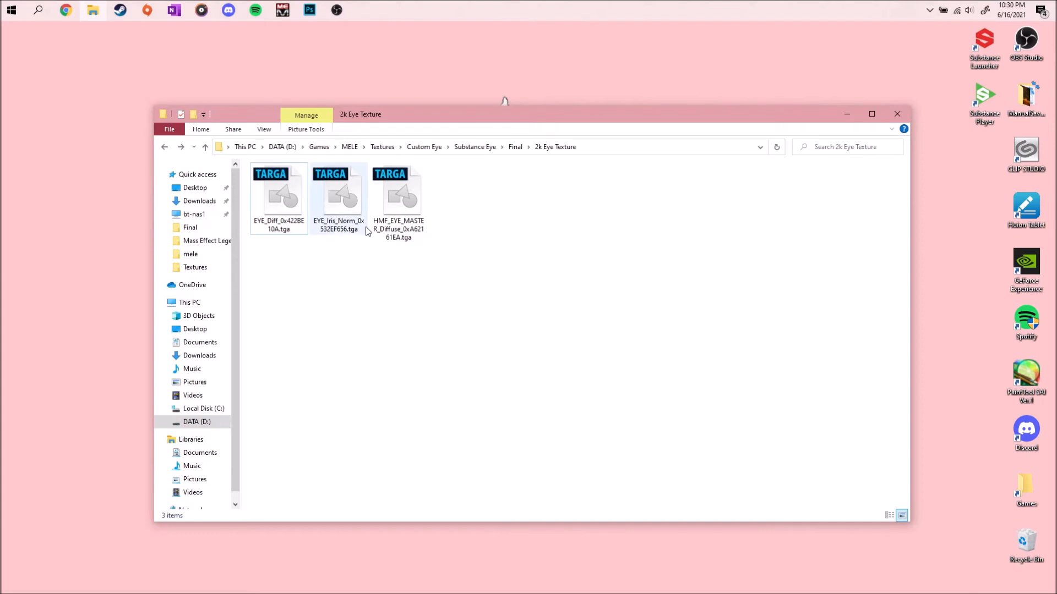
pyautogui.click(338, 196)
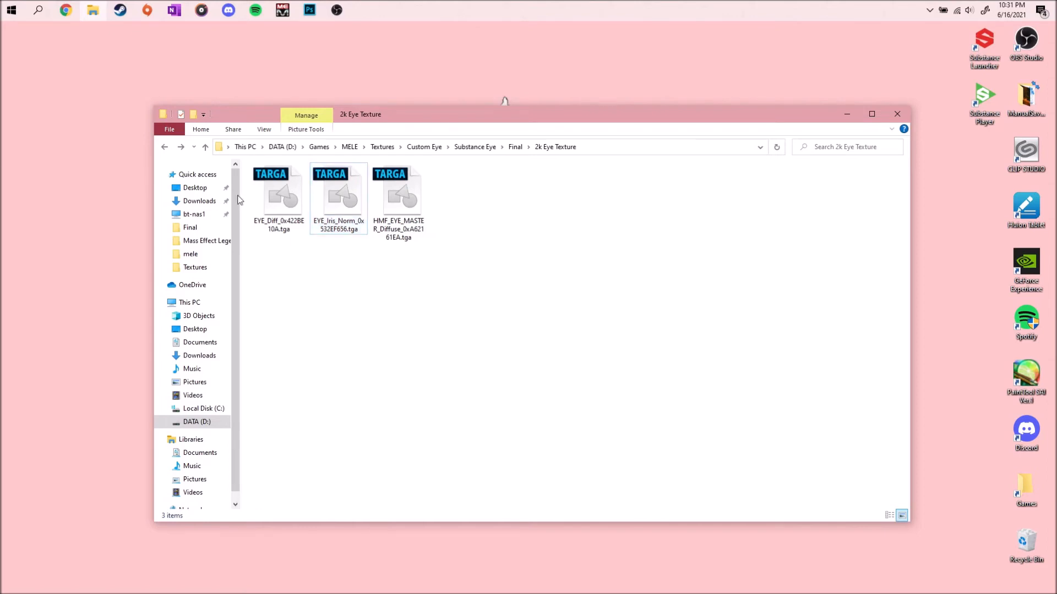
pyautogui.click(398, 199)
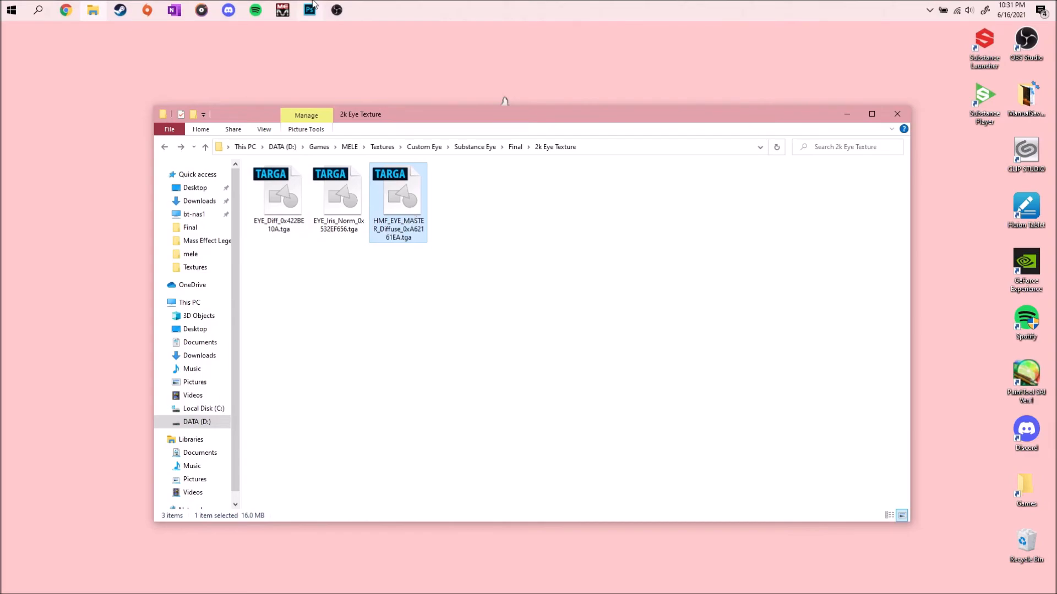
pyautogui.click(309, 10)
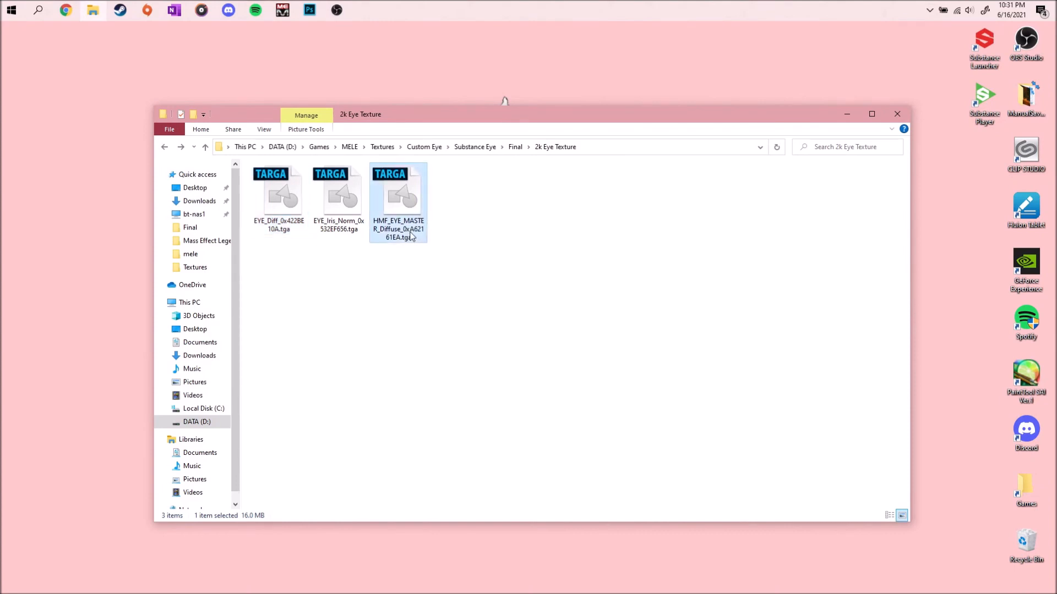
pyautogui.click(416, 329)
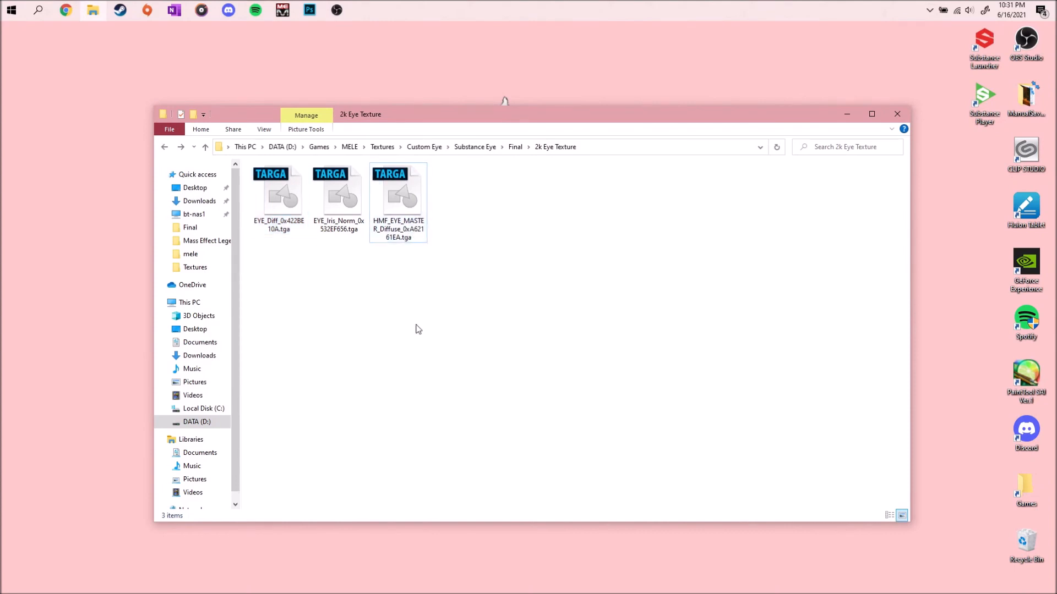
pyautogui.click(397, 196)
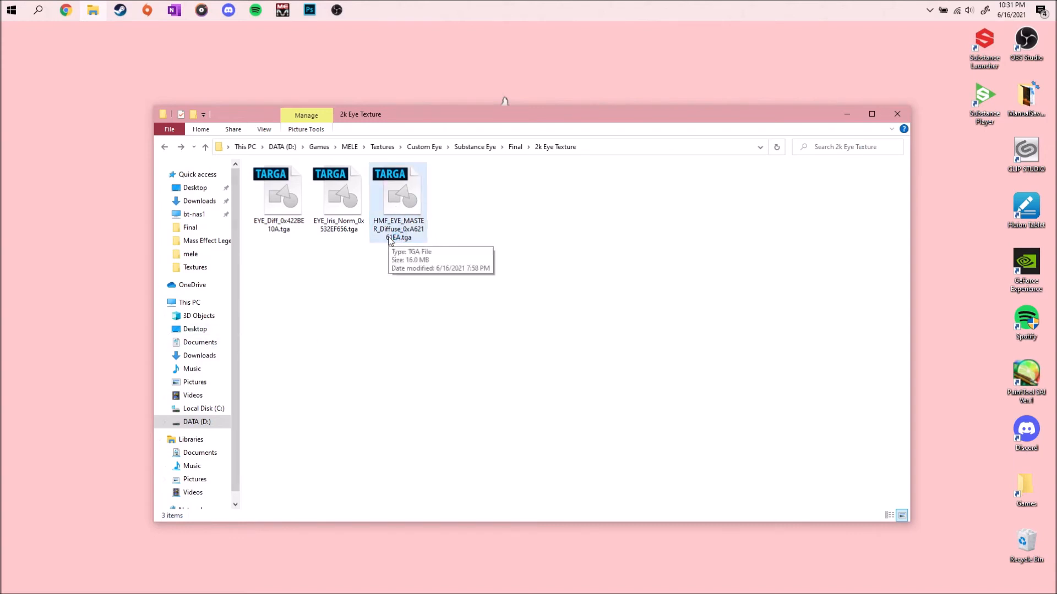
pyautogui.click(397, 196)
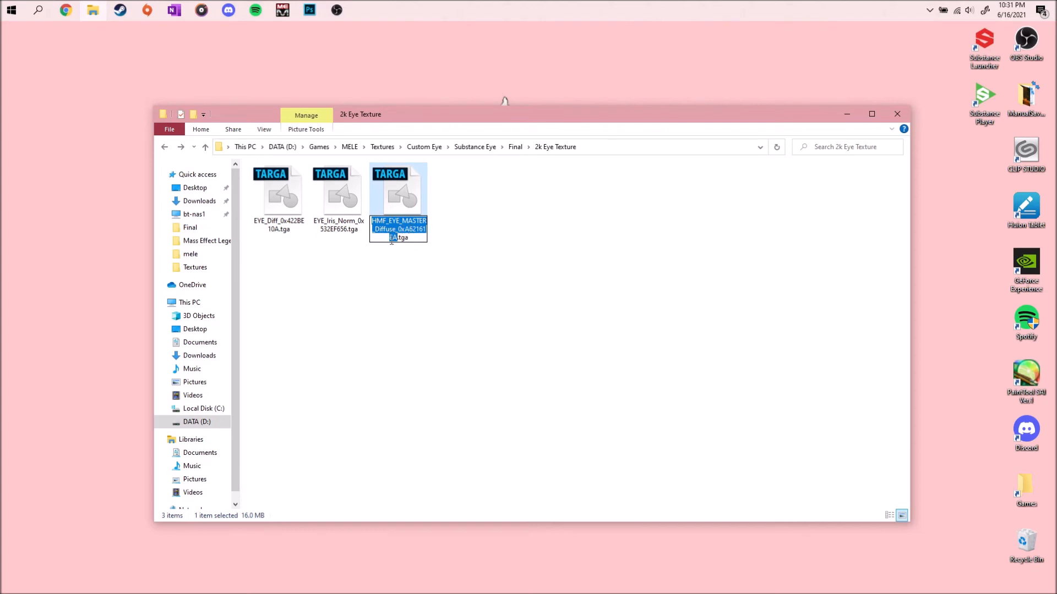
pyautogui.click(531, 245)
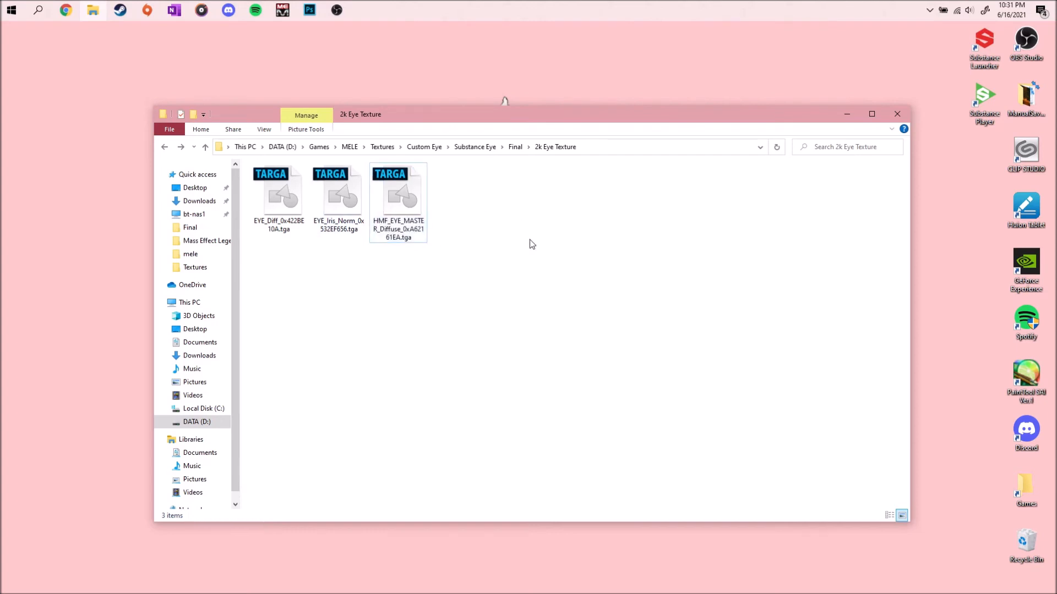
pyautogui.click(338, 196)
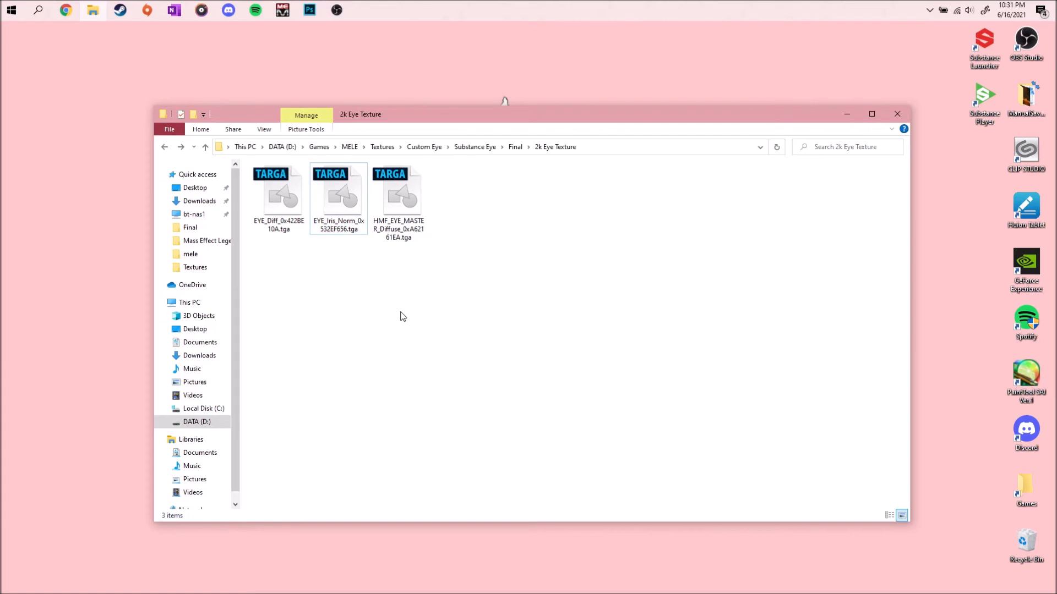
pyautogui.click(398, 200)
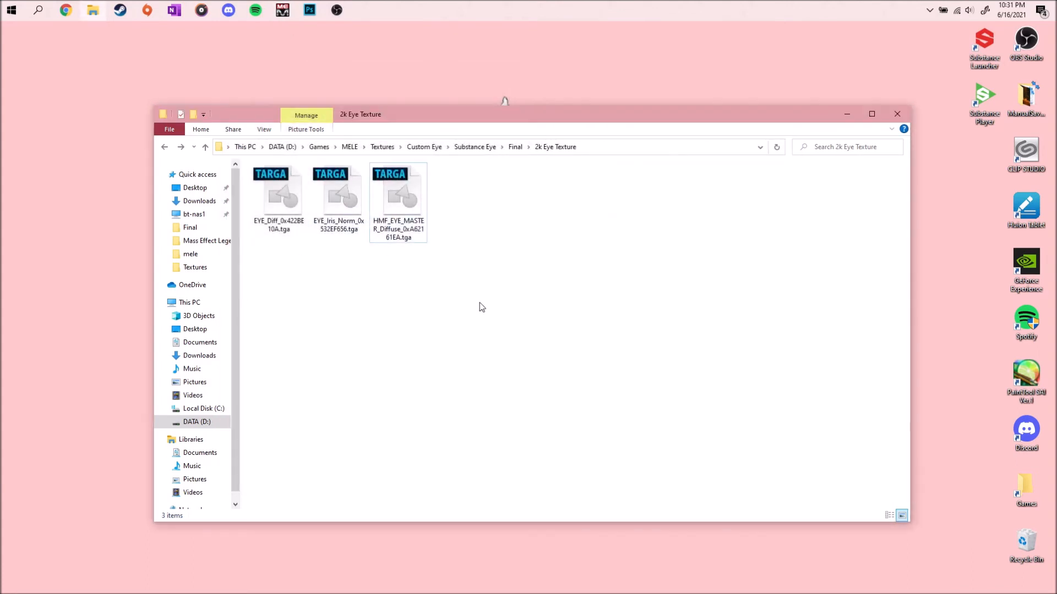
pyautogui.moveTo(361, 96)
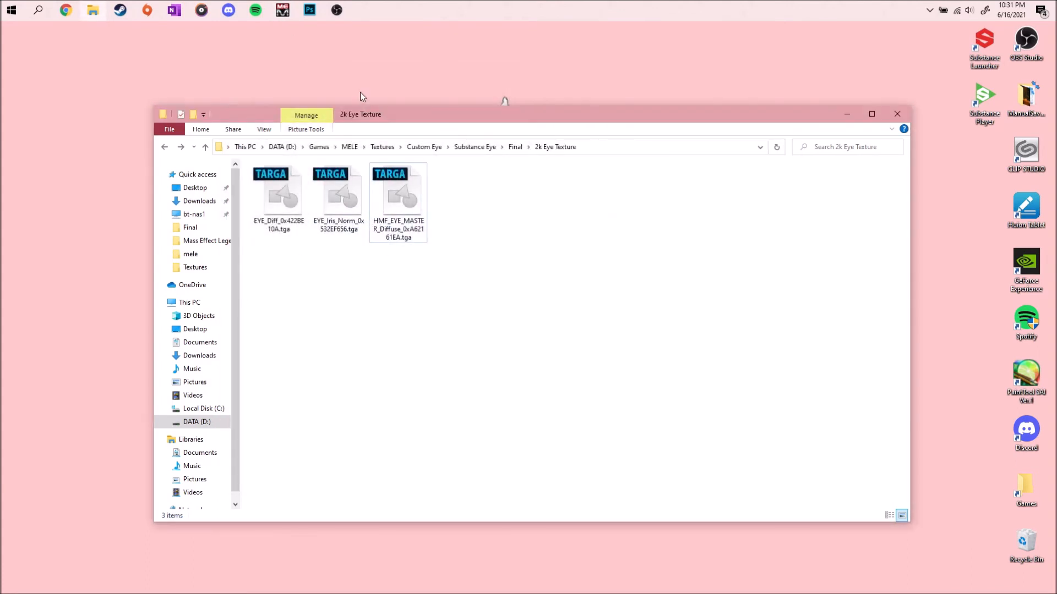
# Create MELE1_Custom_Eye.mem from the 2k Eye Texture folder, replacing the existing file
pyautogui.click(282, 9)
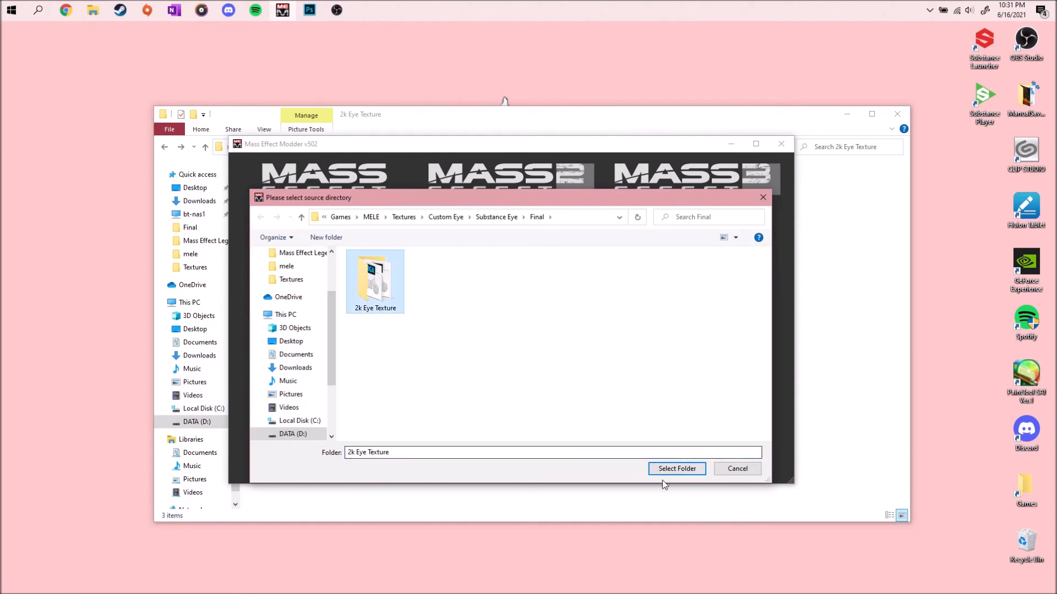
pyautogui.click(676, 469)
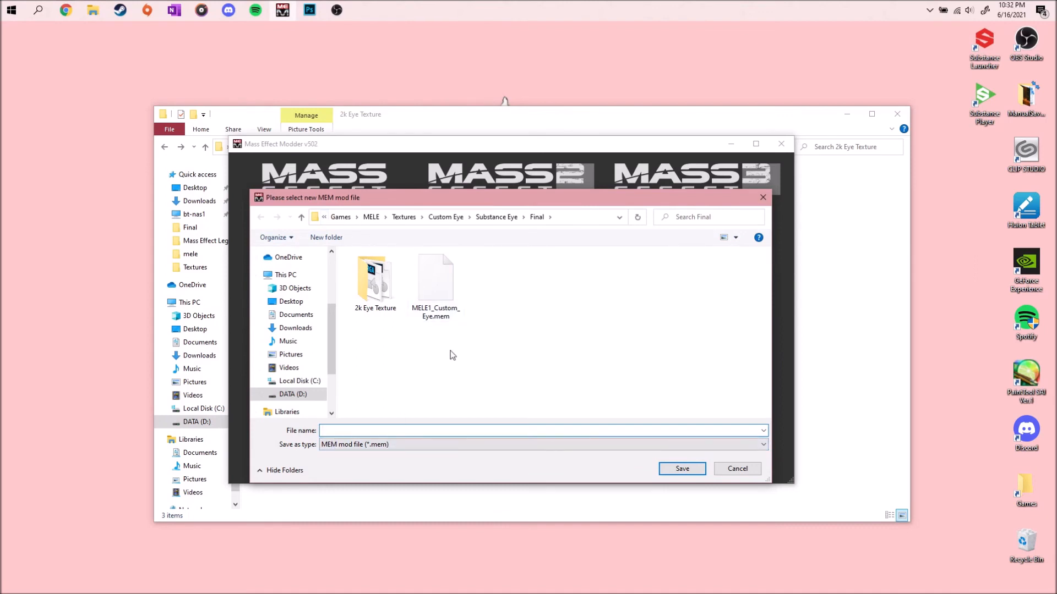
pyautogui.click(436, 276)
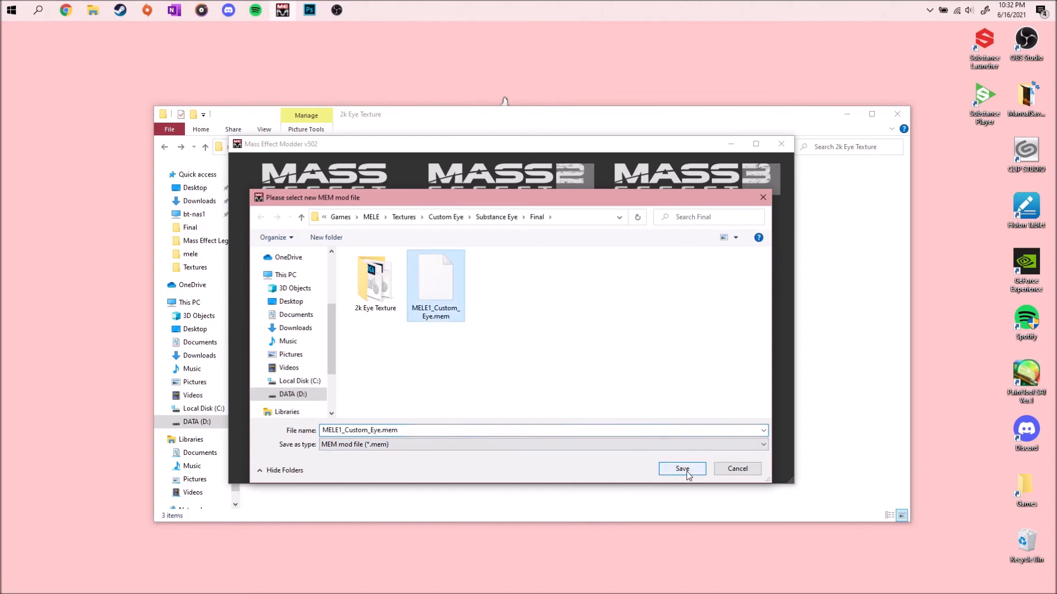
pyautogui.click(681, 469)
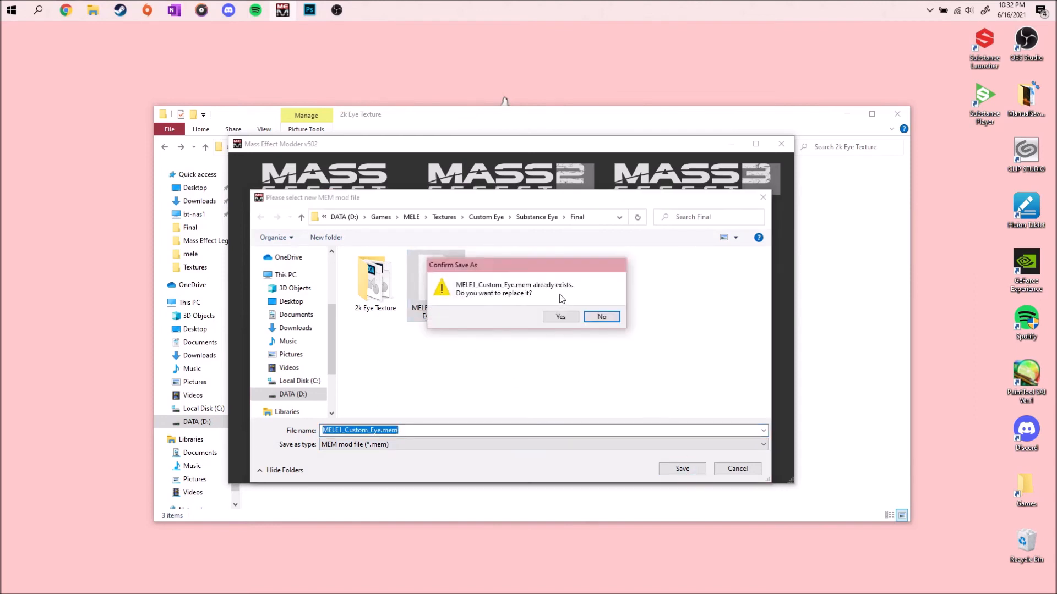
pyautogui.click(561, 317)
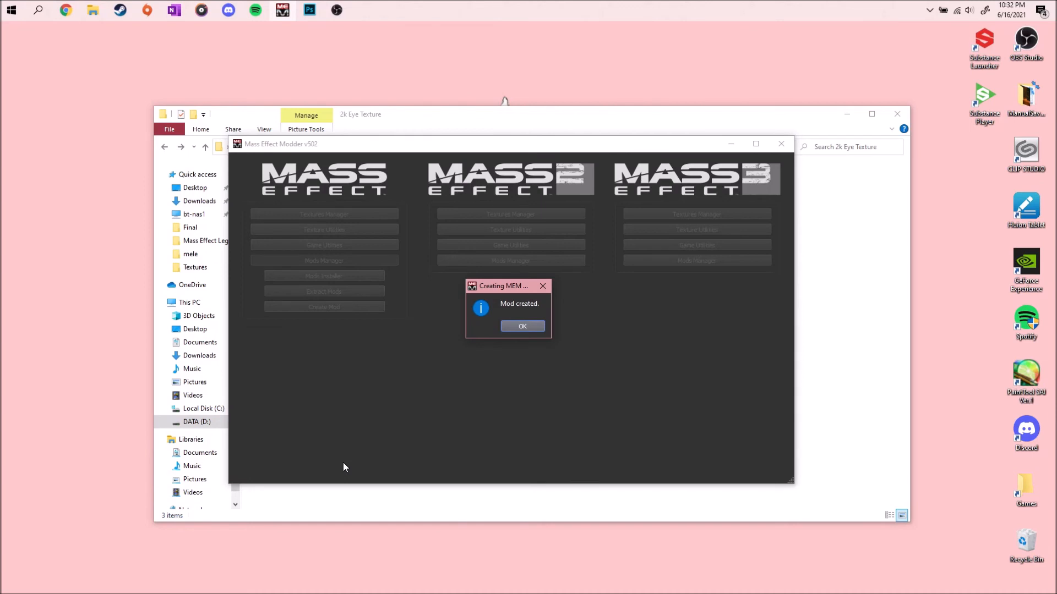
# Dismiss the 'Mod created.' message to return to the main window
pyautogui.click(522, 326)
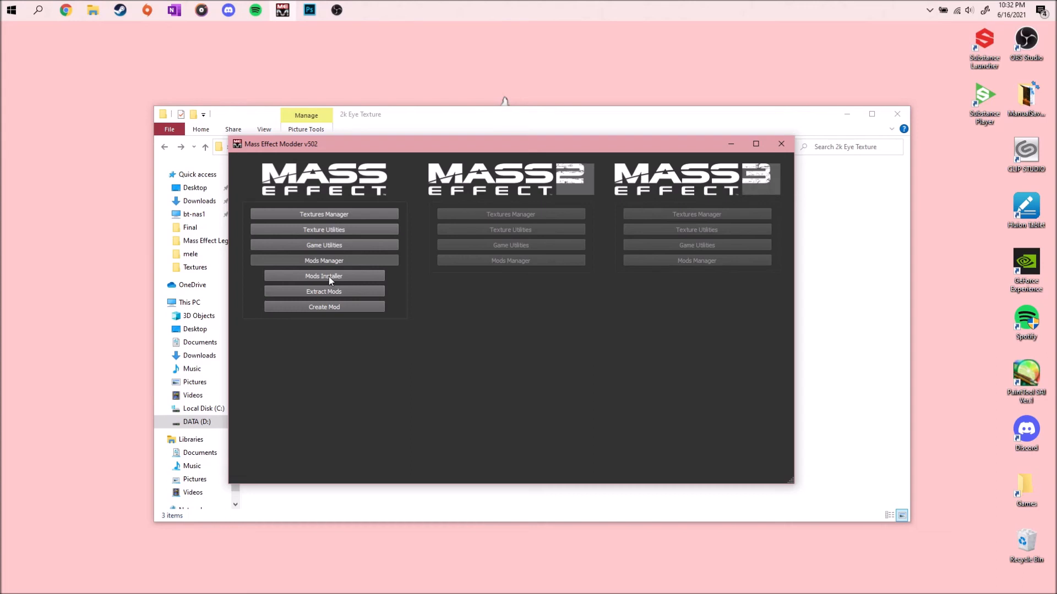
# Add MELE1_Custom_Eye.mem to the Mods Installer list and select it
pyautogui.click(323, 275)
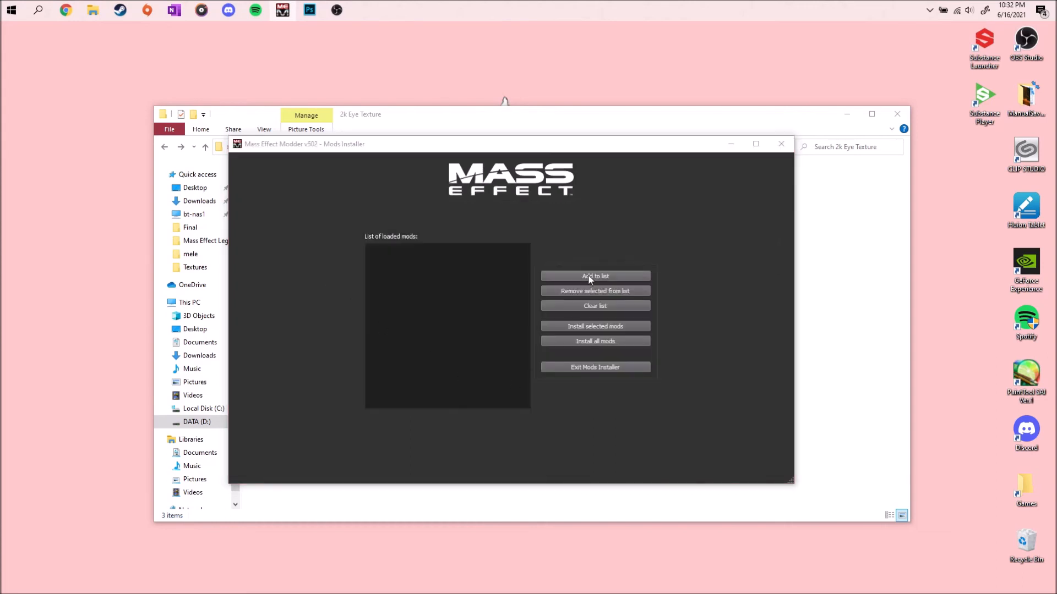
pyautogui.click(595, 275)
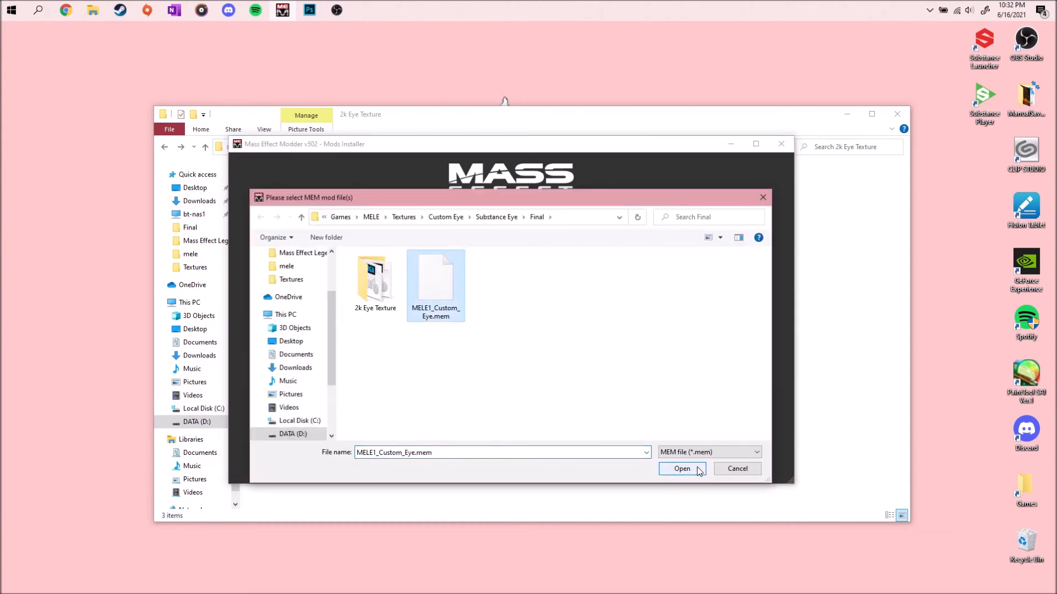
pyautogui.click(682, 469)
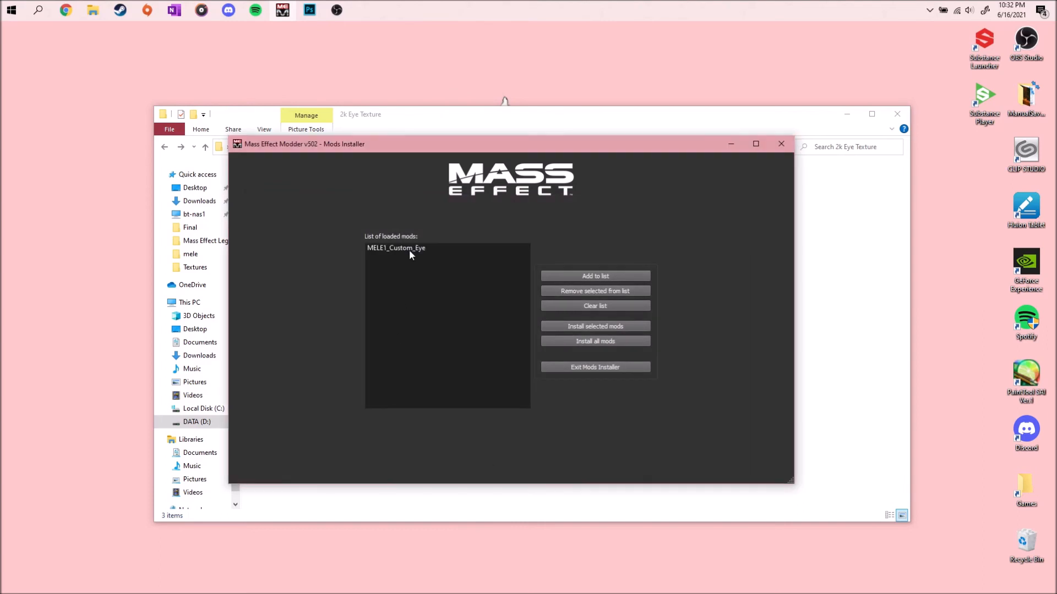
pyautogui.click(397, 248)
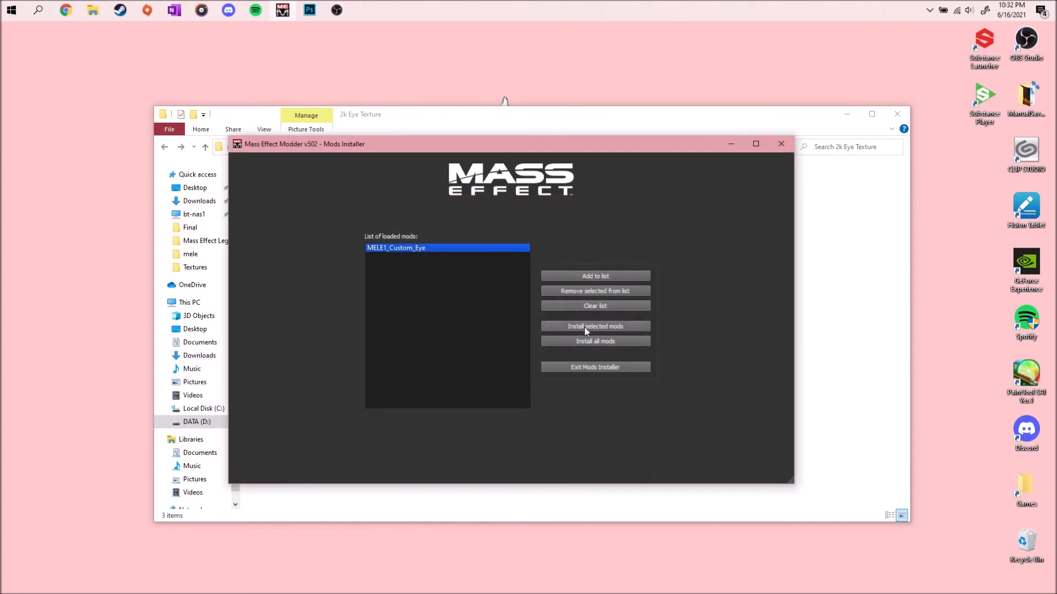
pyautogui.moveTo(184, 479)
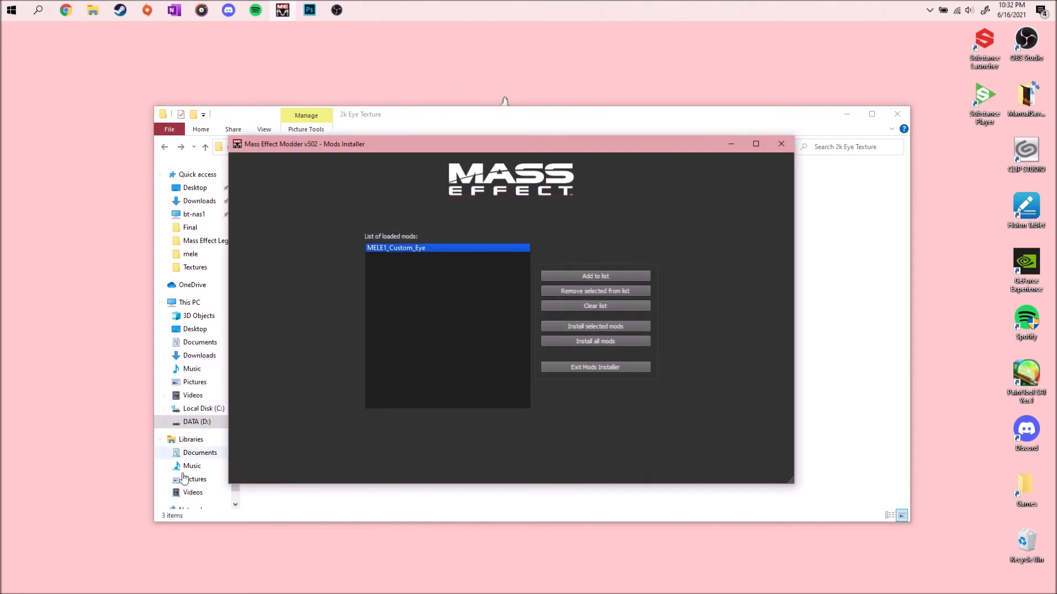
pyautogui.moveTo(381, 483)
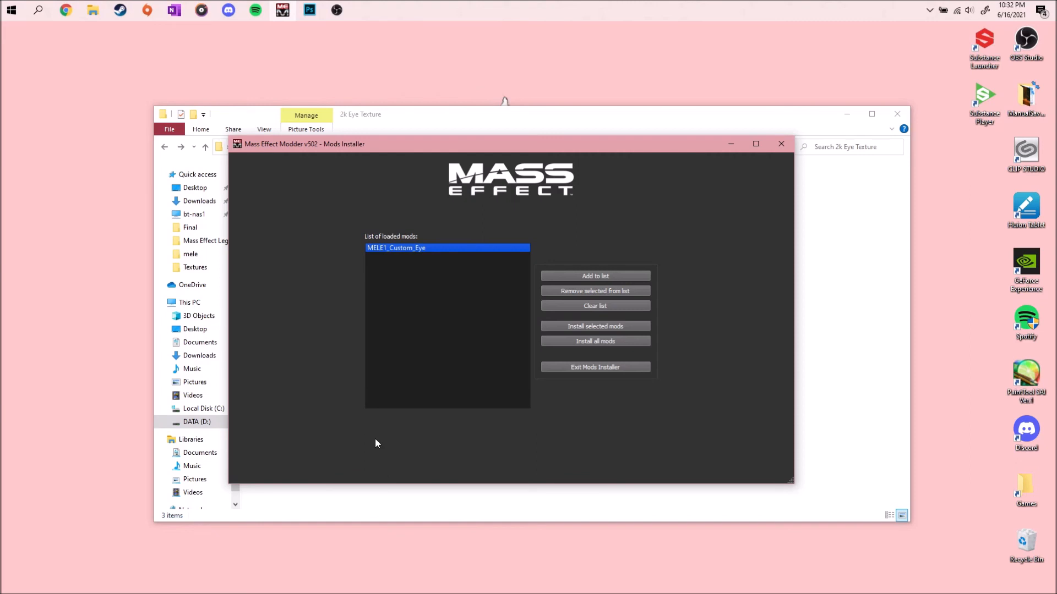
pyautogui.moveTo(374, 439)
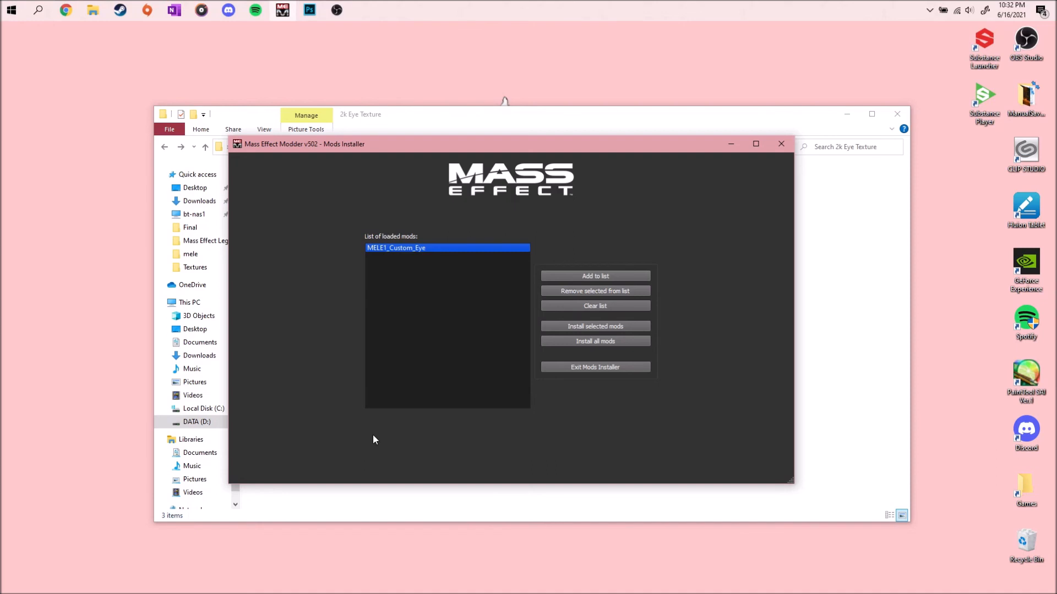
pyautogui.moveTo(716, 377)
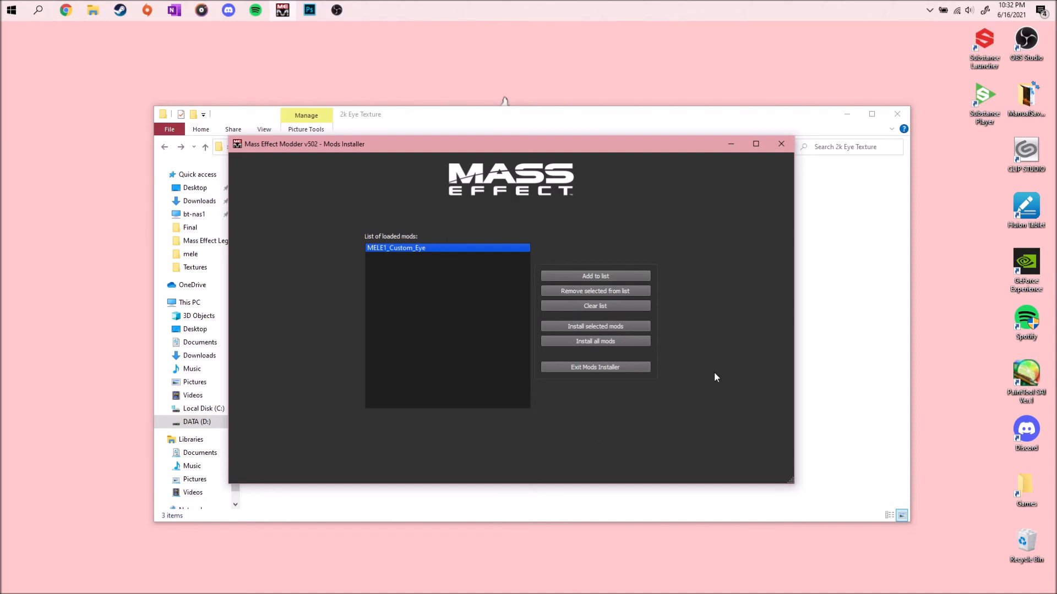
pyautogui.moveTo(618, 343)
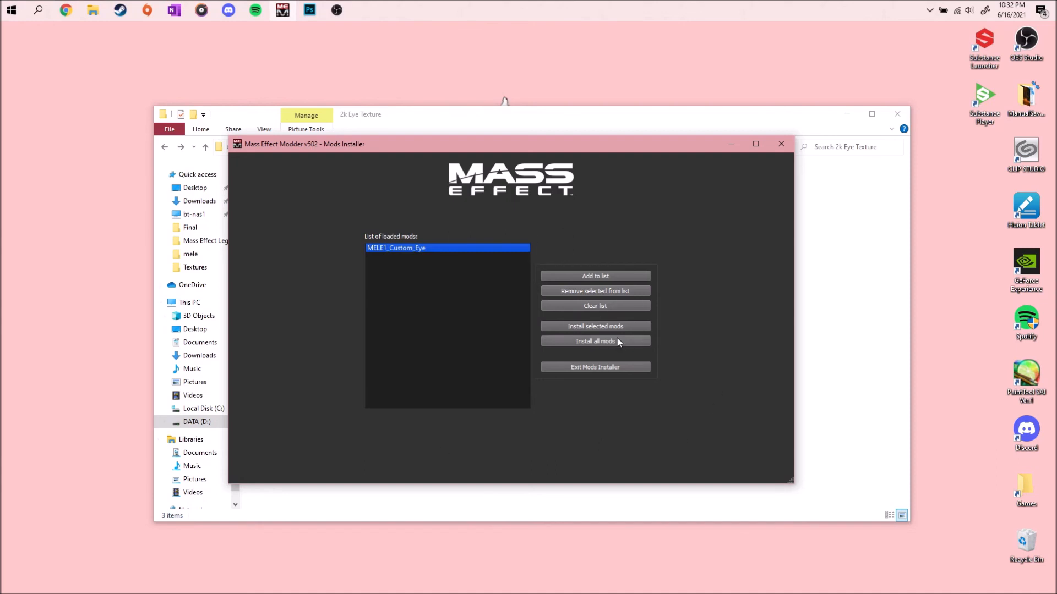